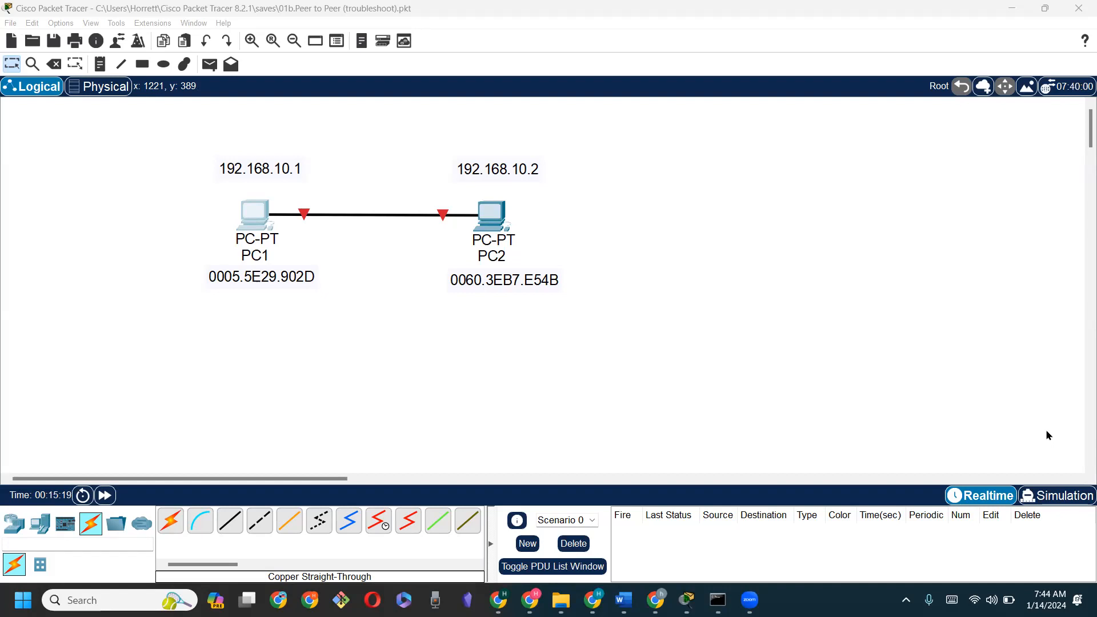
{"action": "mouse_move", "coordinate": [275, 243]}
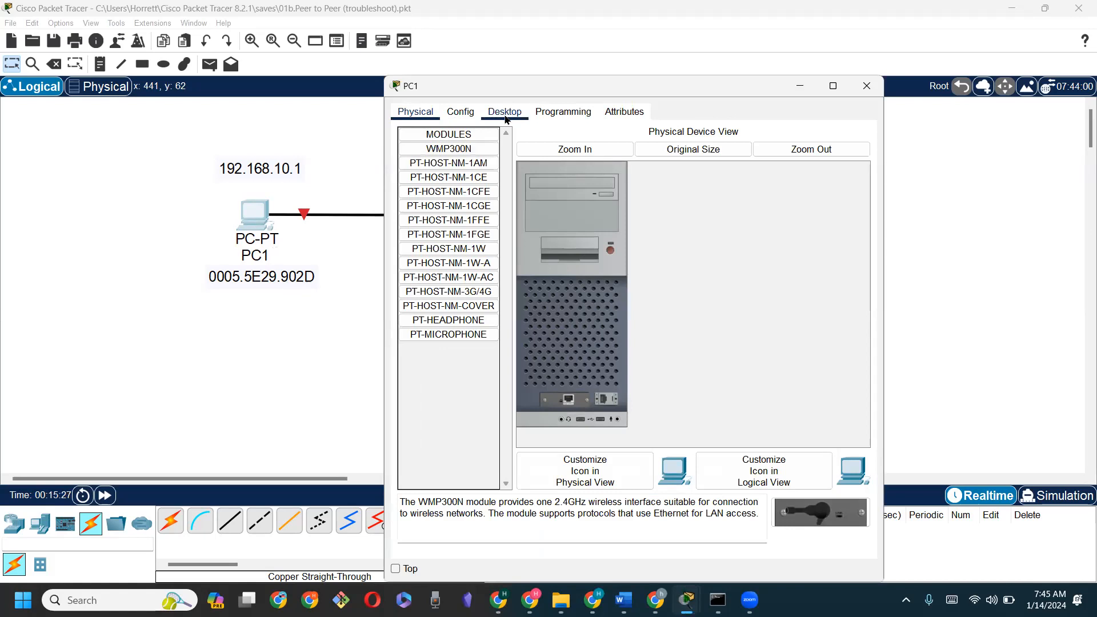
Show PC1's Desktop applications, which report the device must be powered on
{"action": "left_click", "coordinate": [503, 112]}
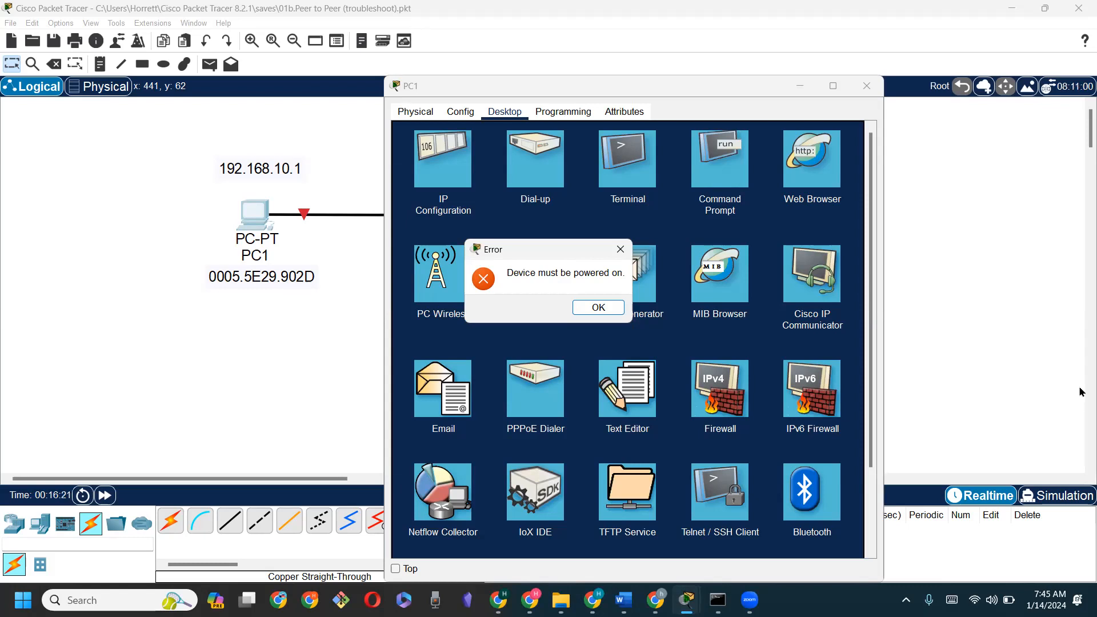
{"action": "mouse_move", "coordinate": [598, 307]}
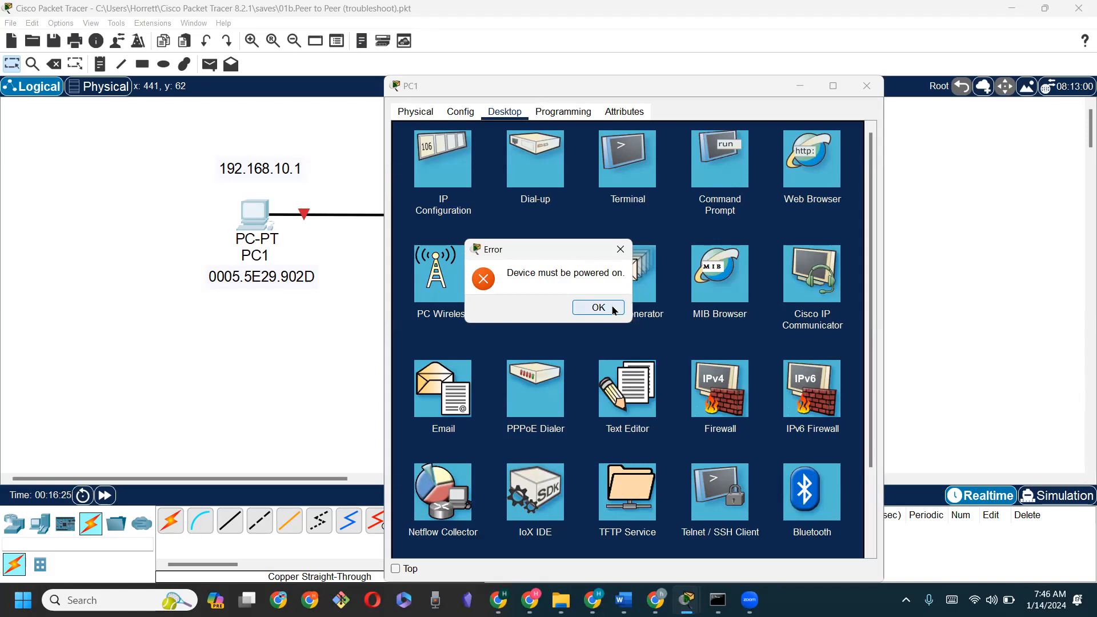
Dismiss the 'Device must be powered on' error in PC1's window
{"action": "left_click", "coordinate": [596, 308]}
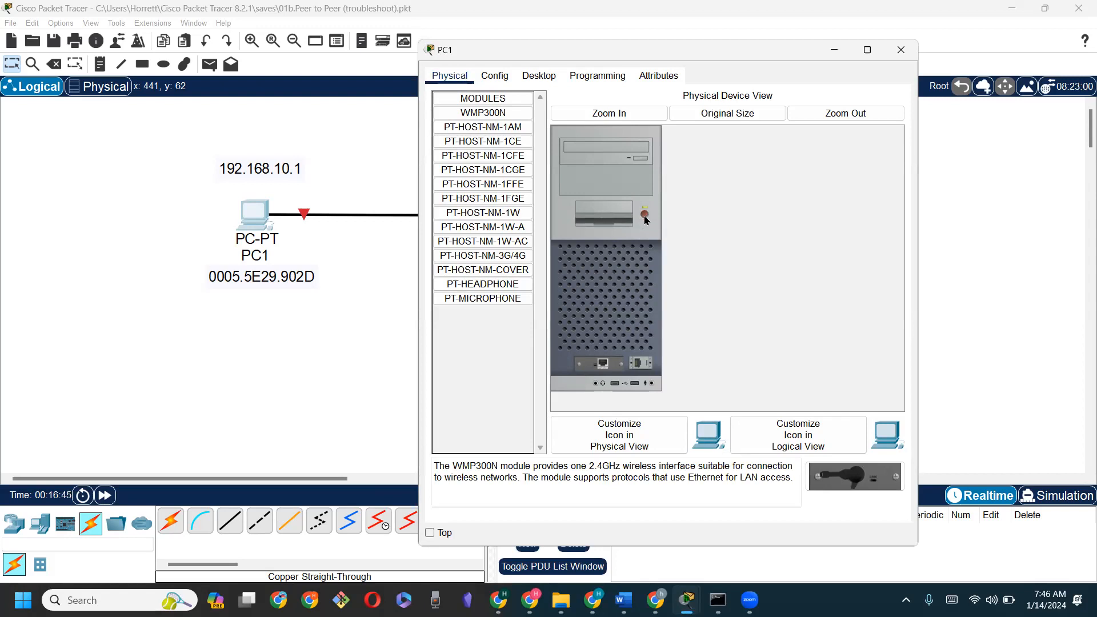
{"action": "mouse_move", "coordinate": [654, 213]}
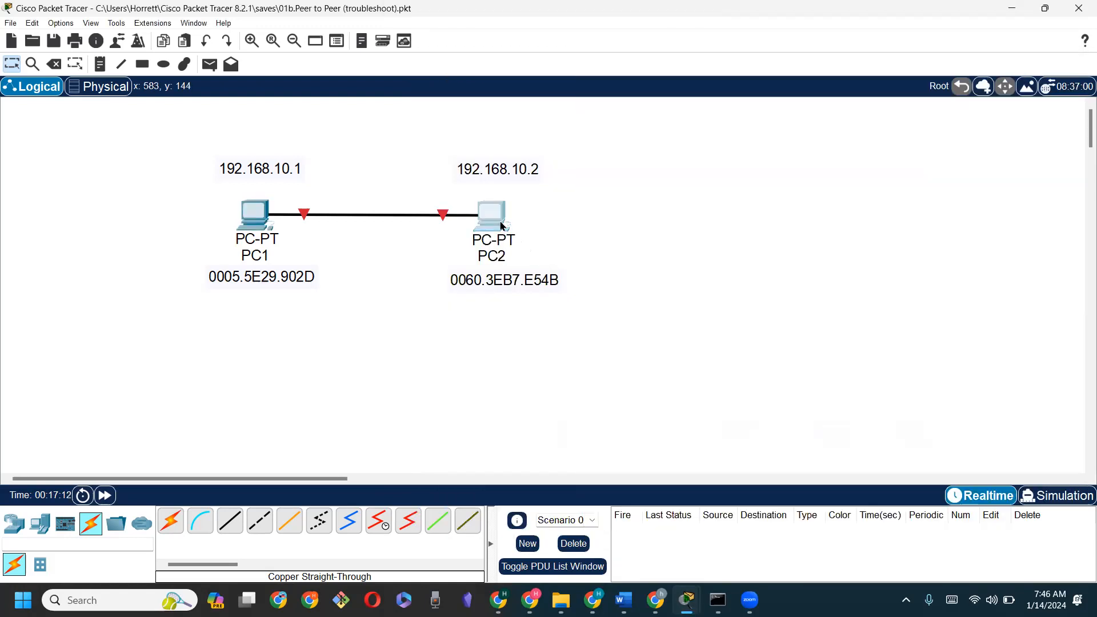
Open PC2's device window on its physical view, then close it
{"action": "double_click", "coordinate": [491, 215]}
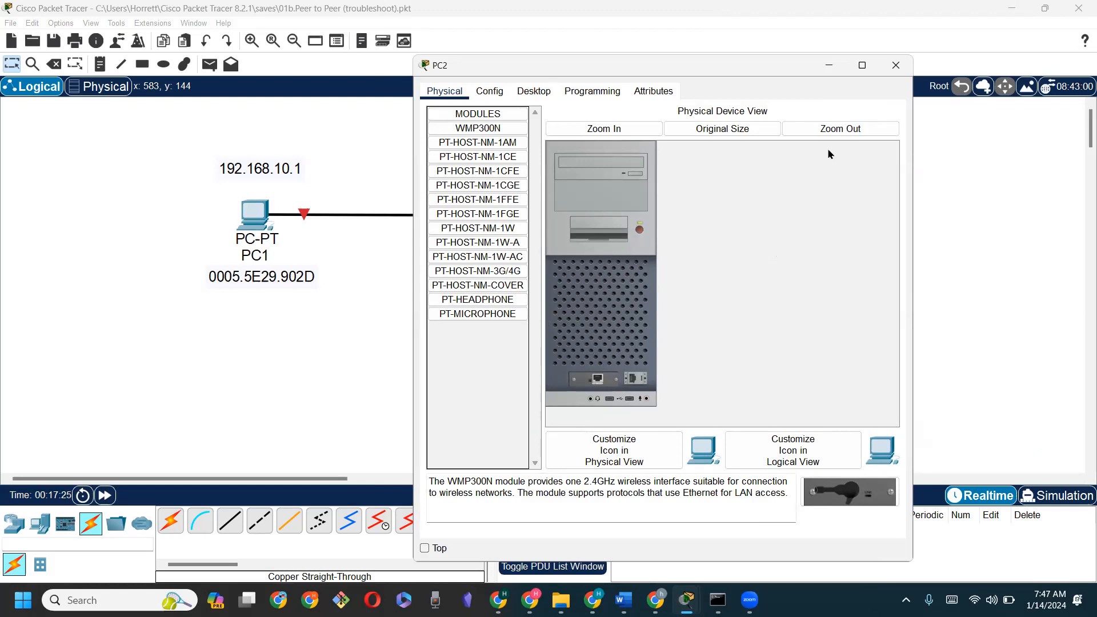
{"action": "left_click", "coordinate": [895, 65]}
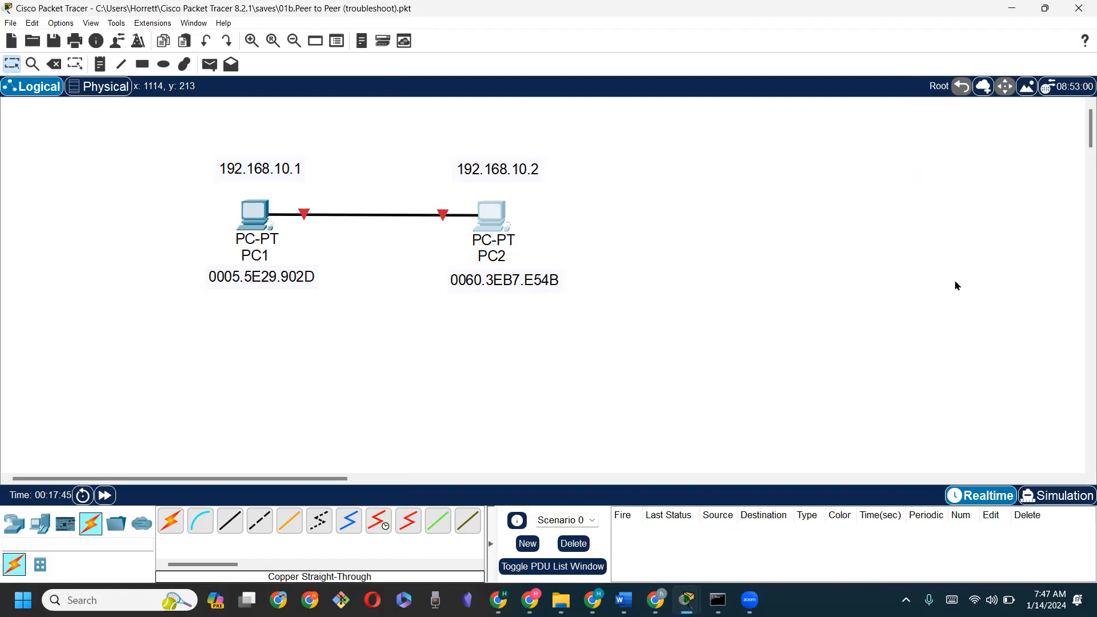
{"action": "mouse_move", "coordinate": [257, 227]}
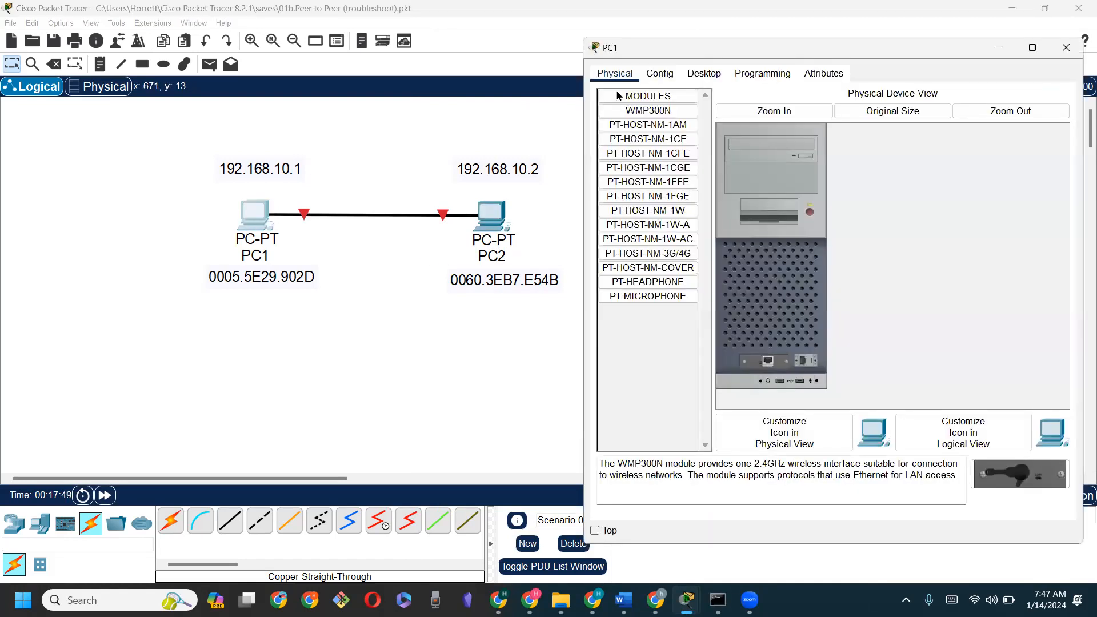
Open Command Prompt from PC1's Desktop applications
{"action": "left_click", "coordinate": [704, 73]}
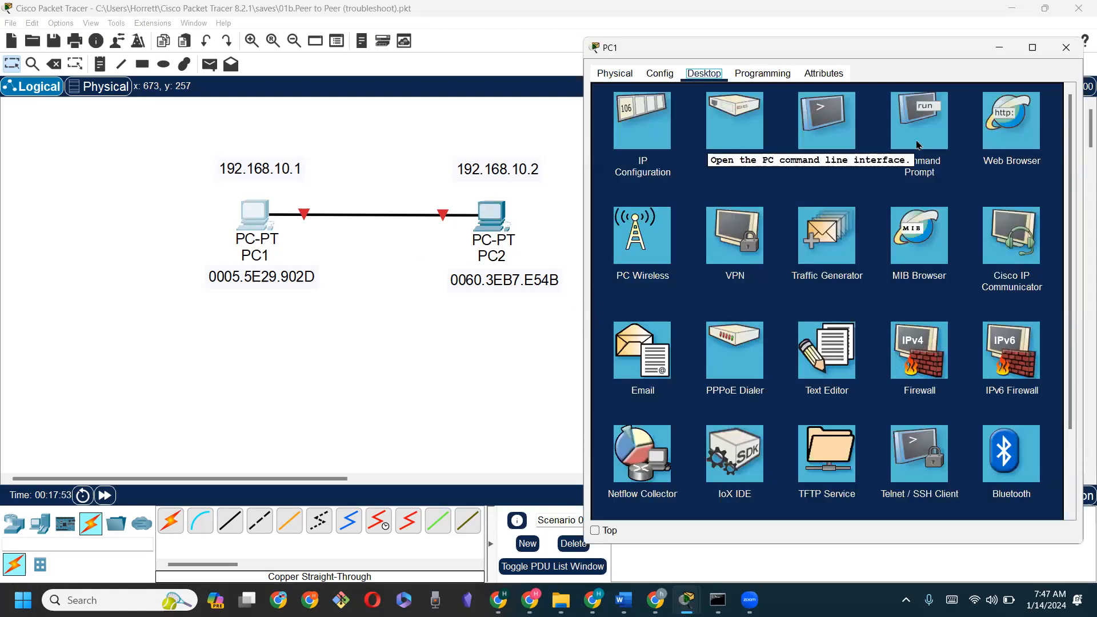
{"action": "left_click", "coordinate": [919, 118]}
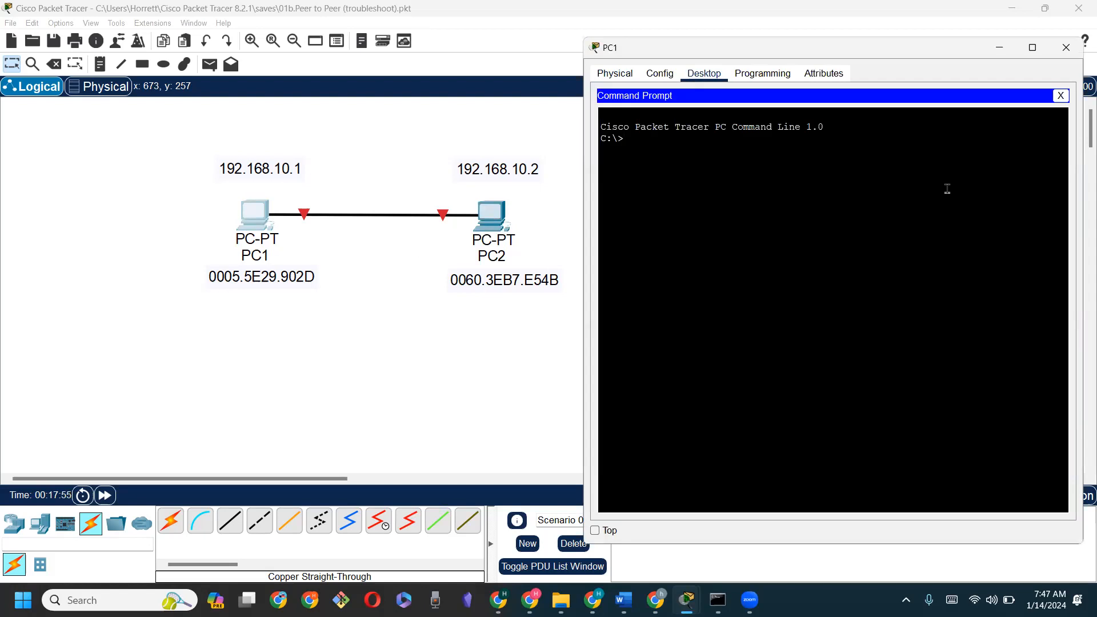
{"action": "mouse_move", "coordinate": [1001, 267]}
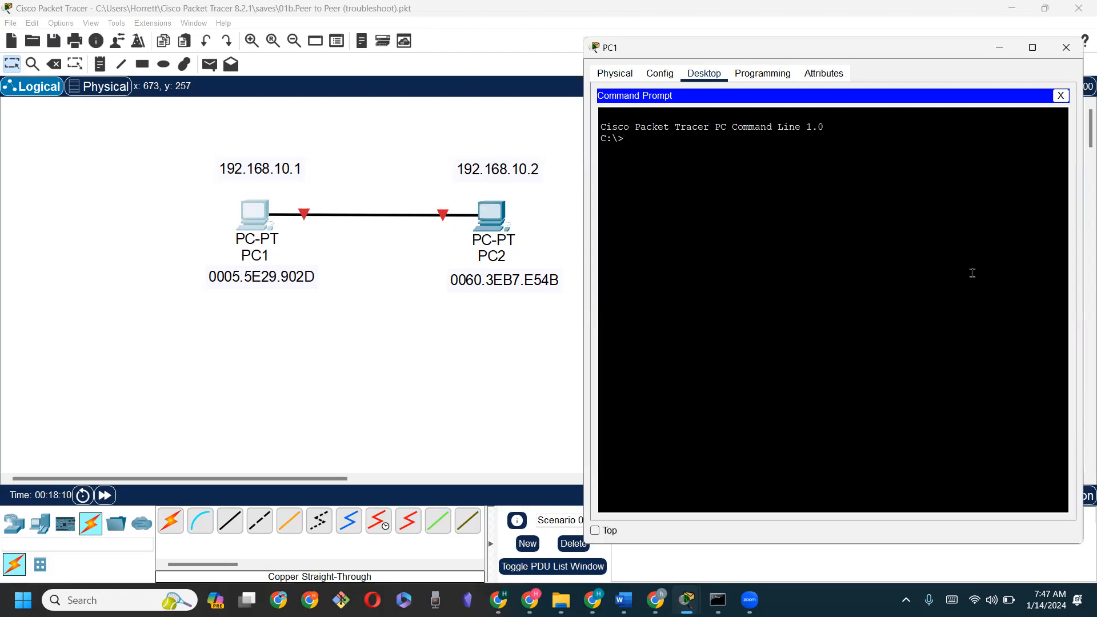
{"action": "mouse_move", "coordinate": [533, 183]}
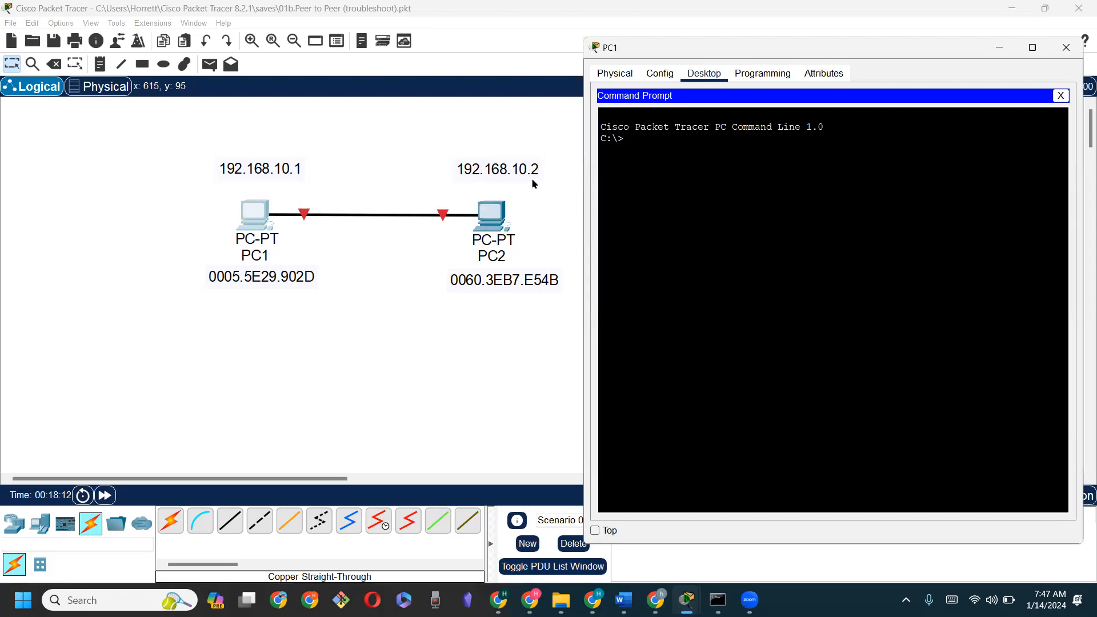
From PC1, ping 192.168.10.2, which times out with 100% loss
{"action": "type", "text": "ping"}
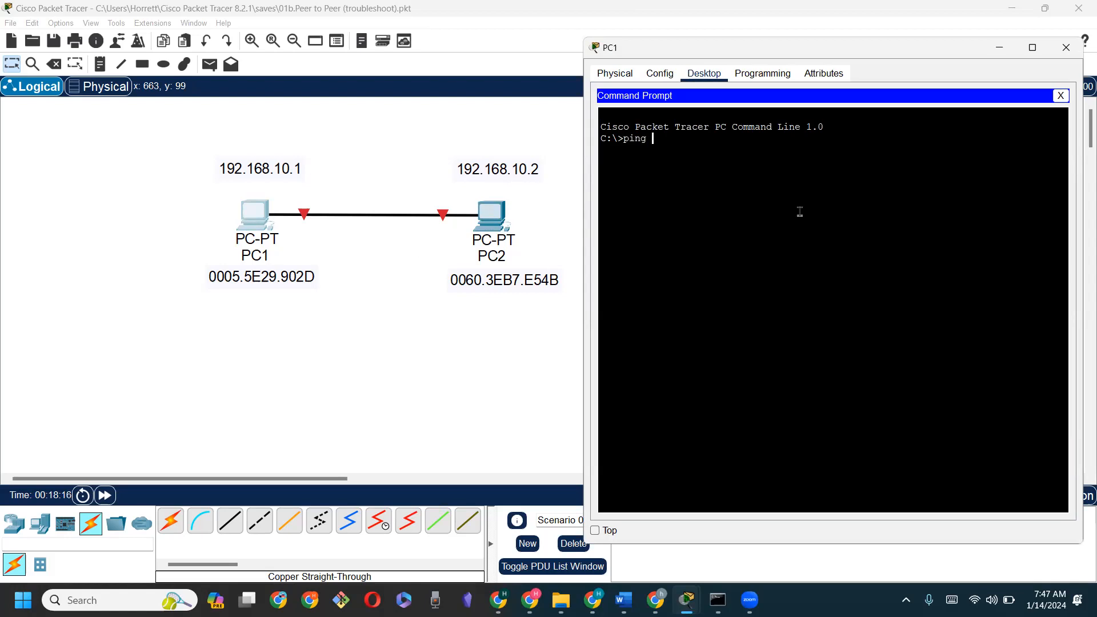
{"action": "type", "text": "192.1"}
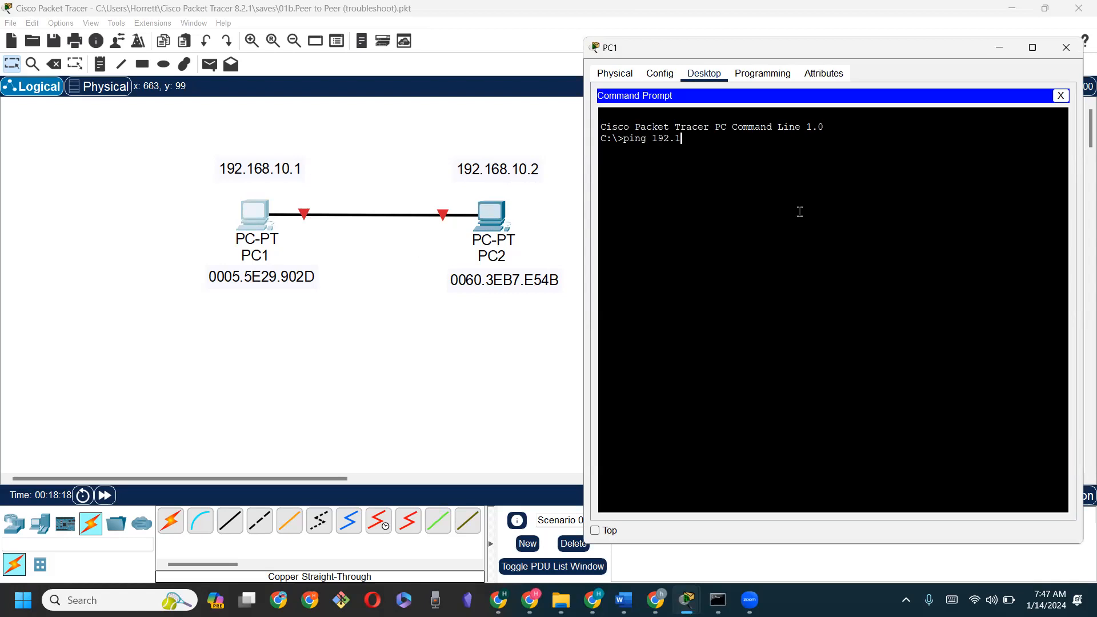
{"action": "type", "text": "68."}
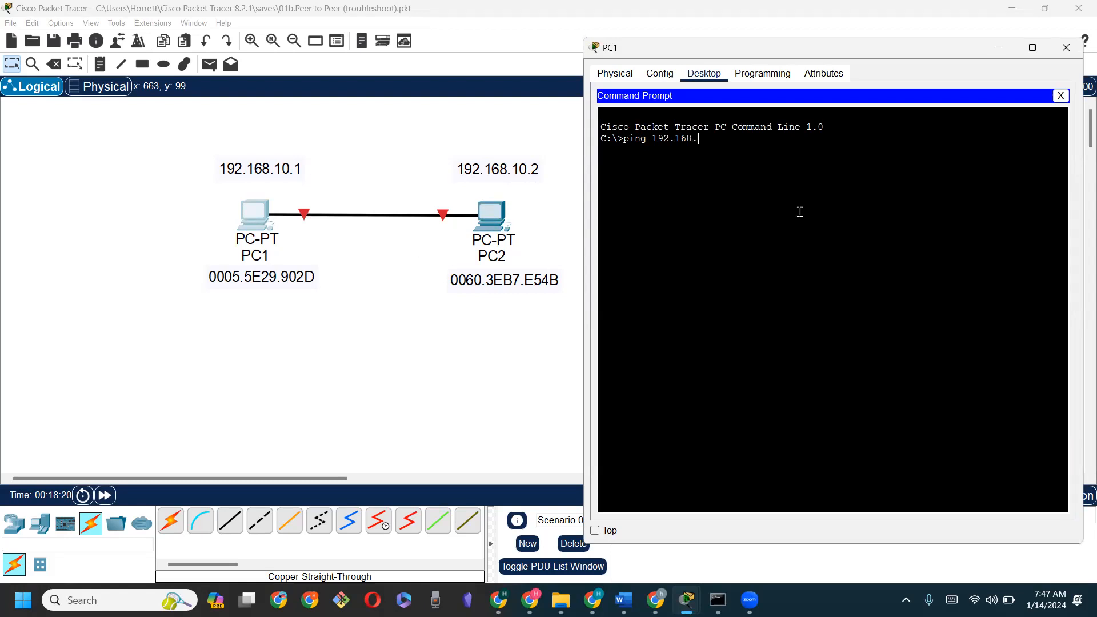
{"action": "type", "text": "10.2"}
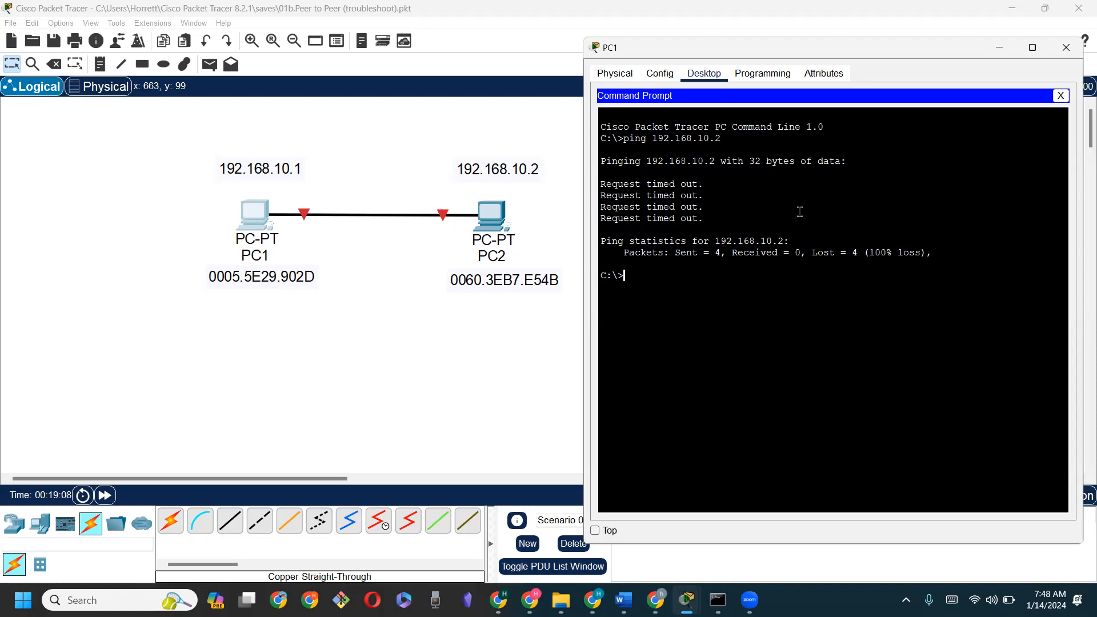
{"action": "mouse_move", "coordinate": [469, 180]}
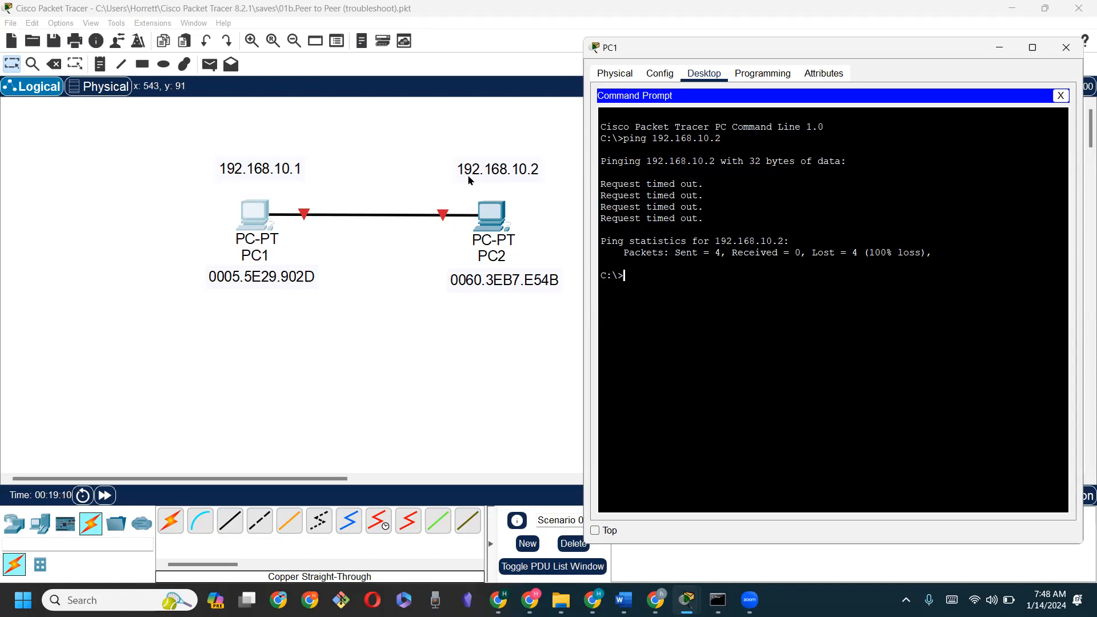
{"action": "mouse_move", "coordinate": [525, 185]}
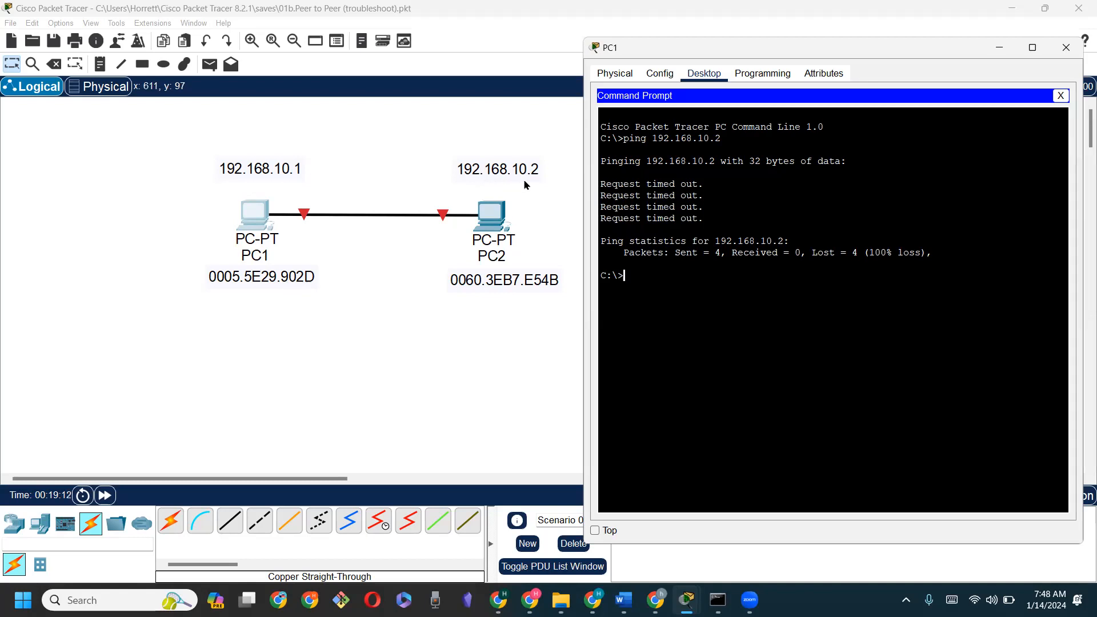
{"action": "mouse_move", "coordinate": [495, 218]}
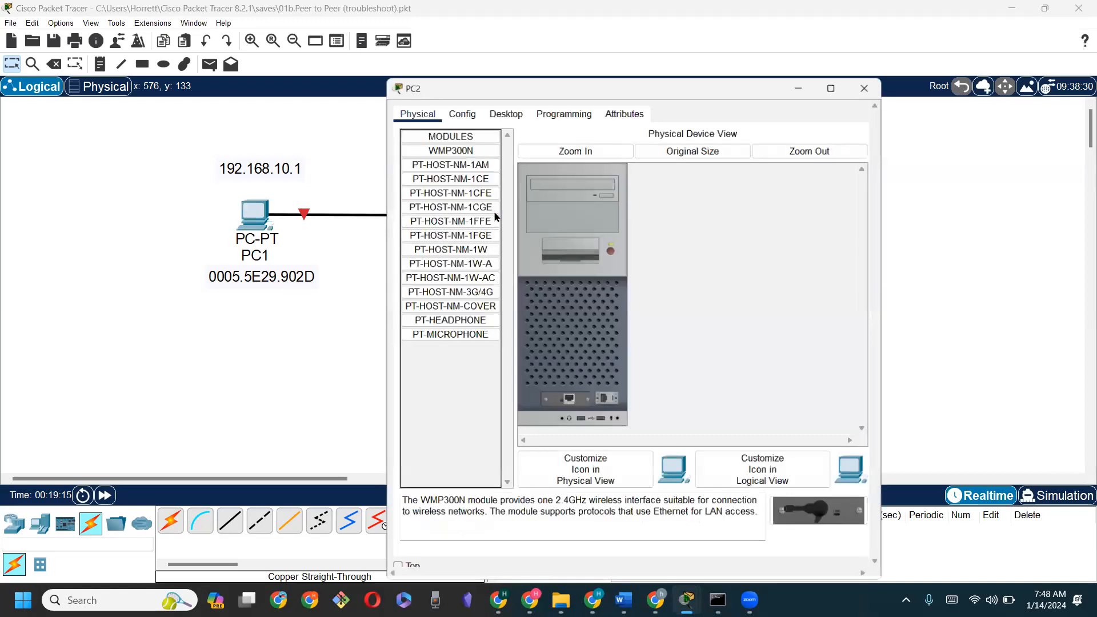
Run ipconfig in PC2's Command Prompt, revealing address 192.168.10.3
{"action": "left_click", "coordinate": [505, 111]}
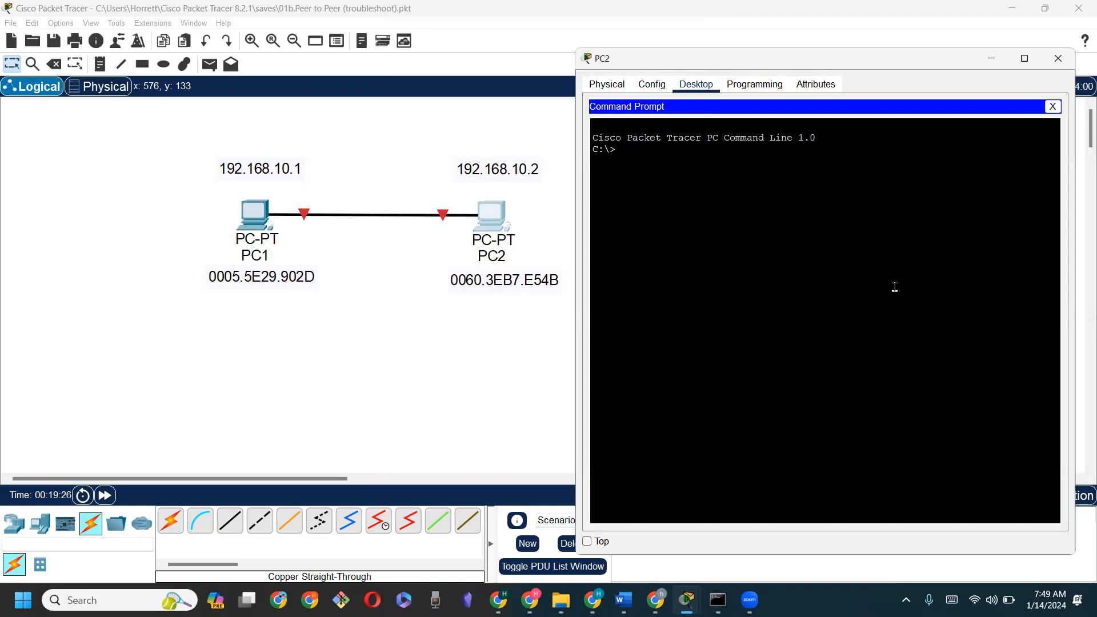
{"action": "type", "text": "ip"}
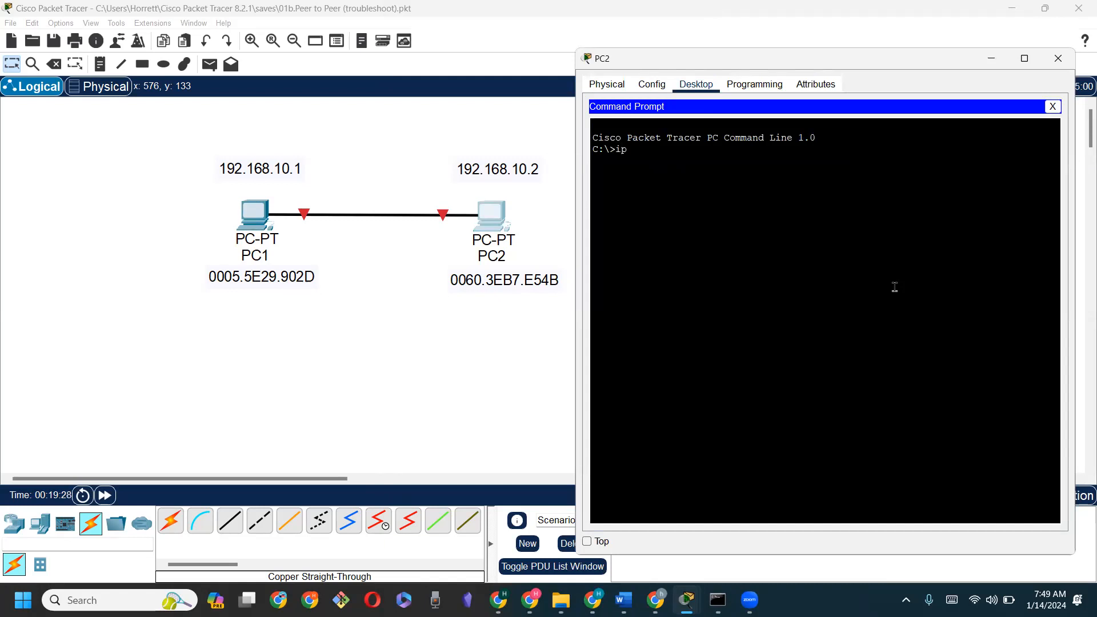
{"action": "type", "text": "config"}
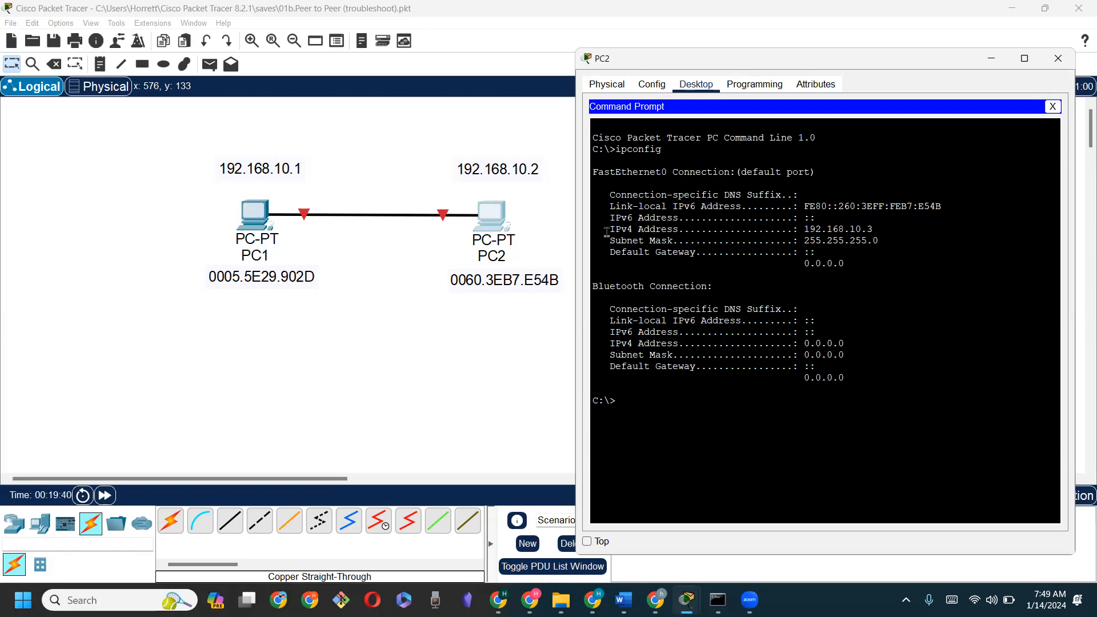
{"action": "double_click", "coordinate": [638, 229]}
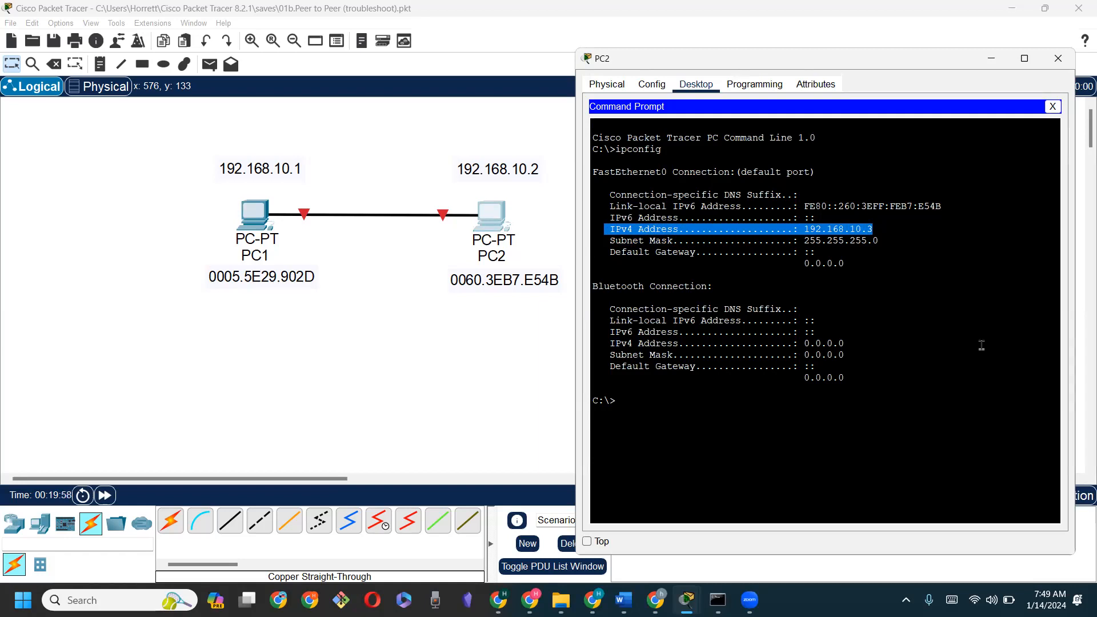
{"action": "mouse_move", "coordinate": [479, 173]}
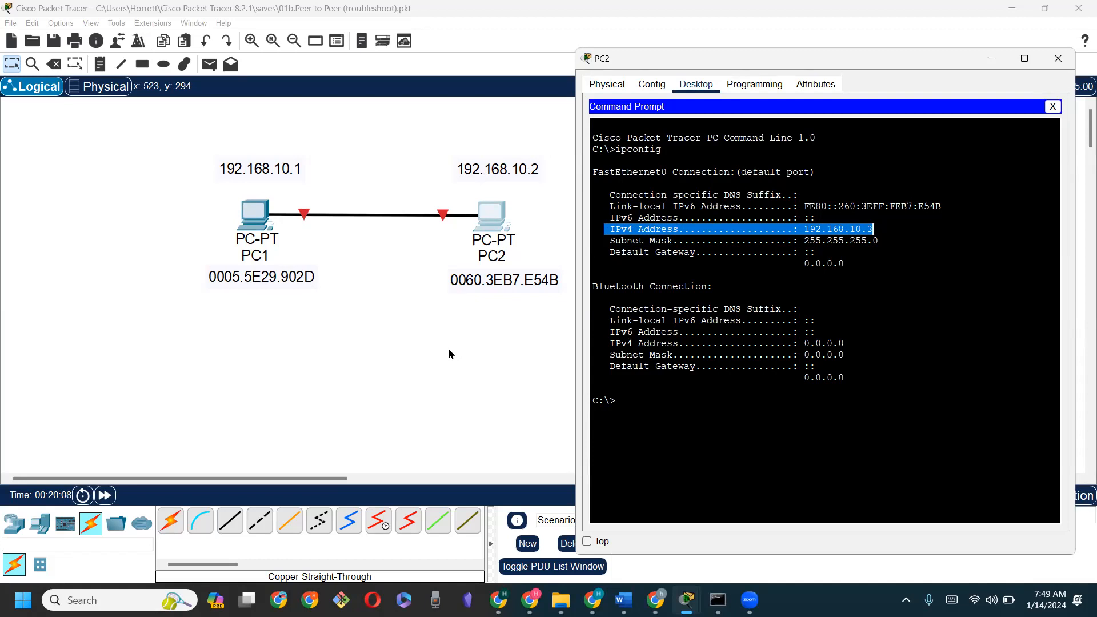
{"action": "mouse_move", "coordinate": [199, 182]}
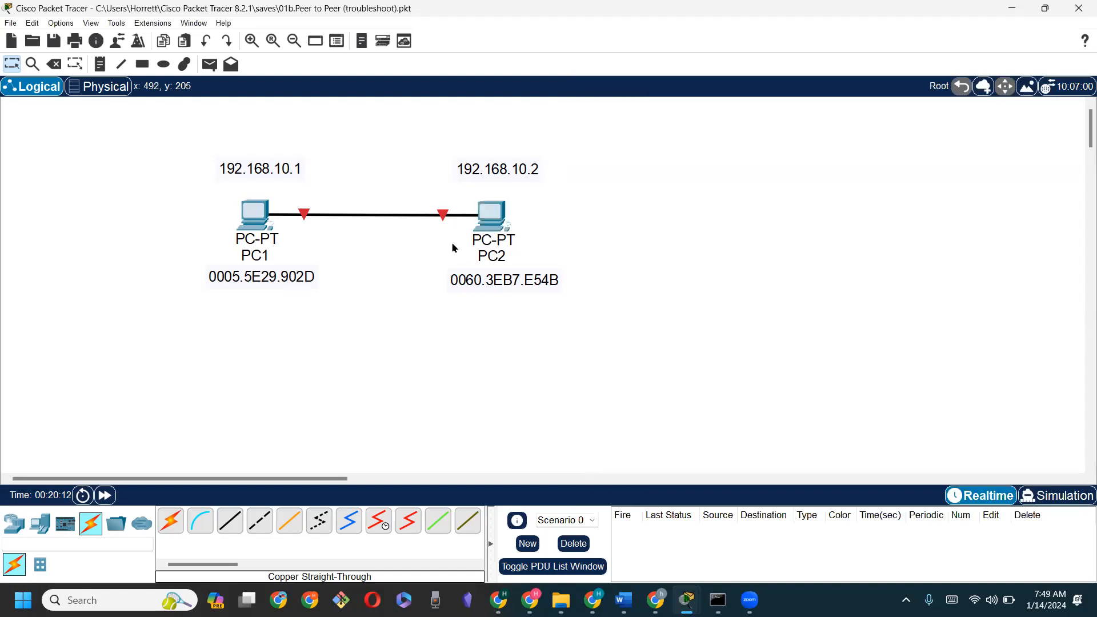
Change PC2's topology note from 192.168.10.2 to 192.168.10.3
{"action": "double_click", "coordinate": [497, 168]}
{"action": "type", "text": "3"}
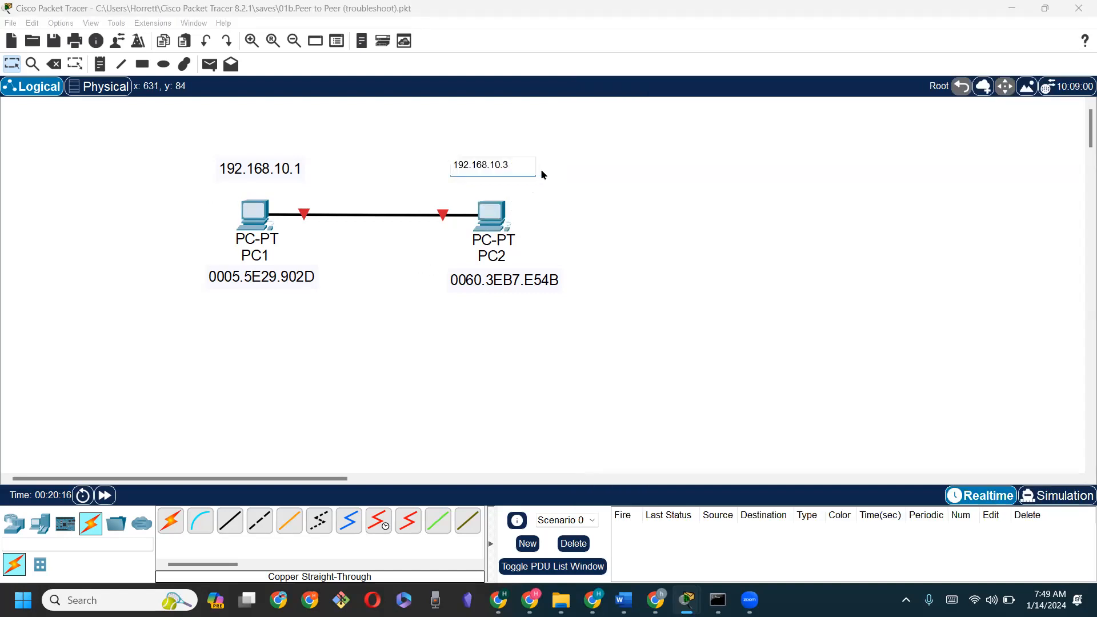
{"action": "left_click", "coordinate": [720, 264]}
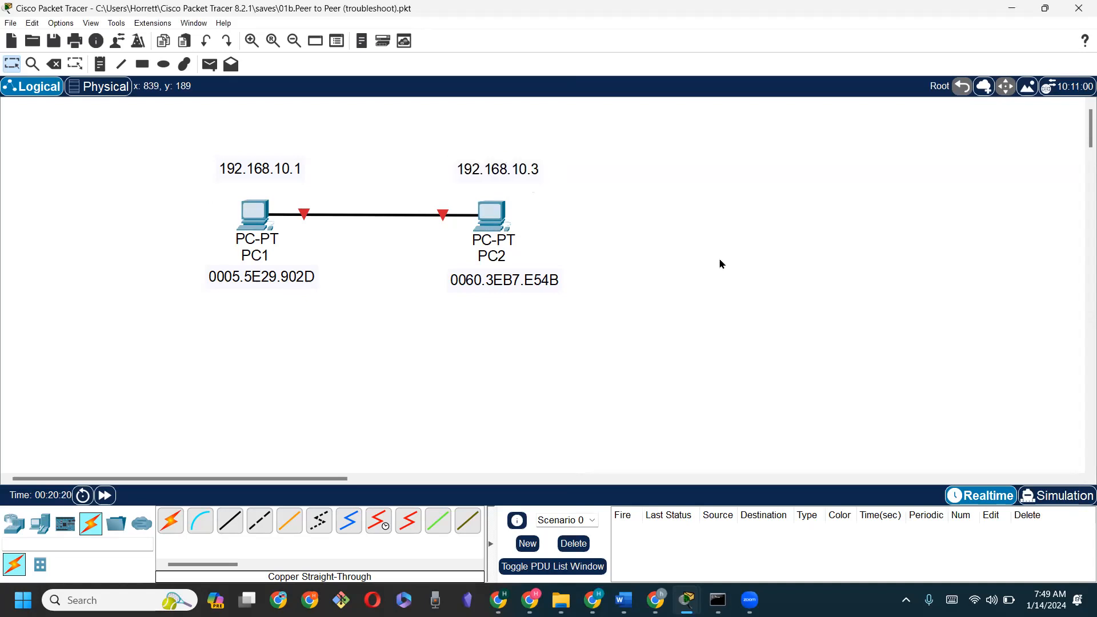
{"action": "mouse_move", "coordinate": [250, 242]}
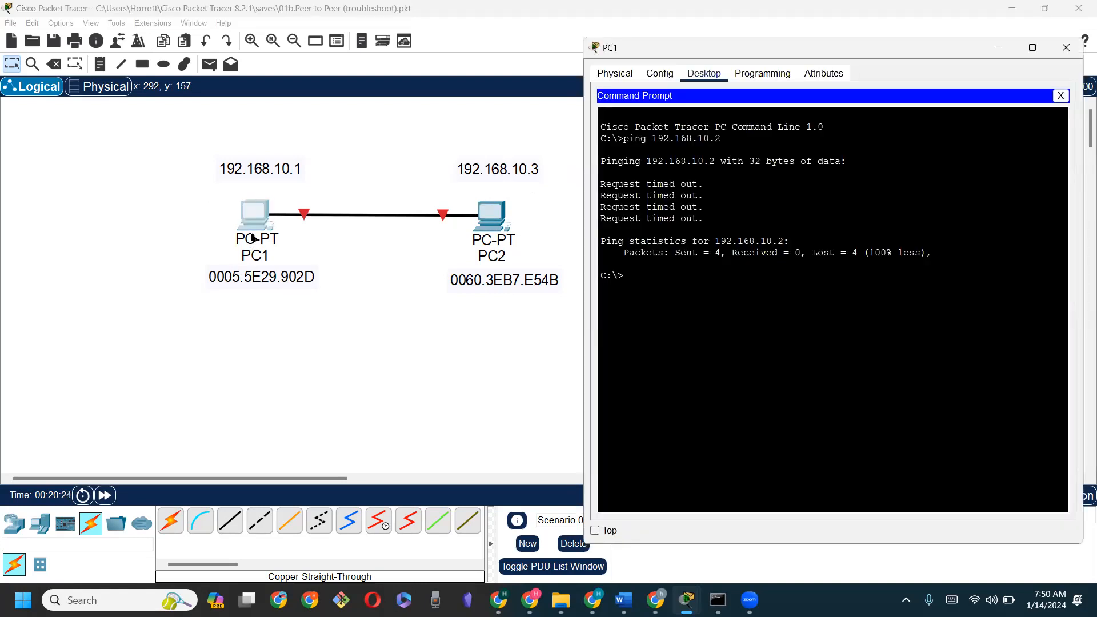
{"action": "mouse_move", "coordinate": [931, 350]}
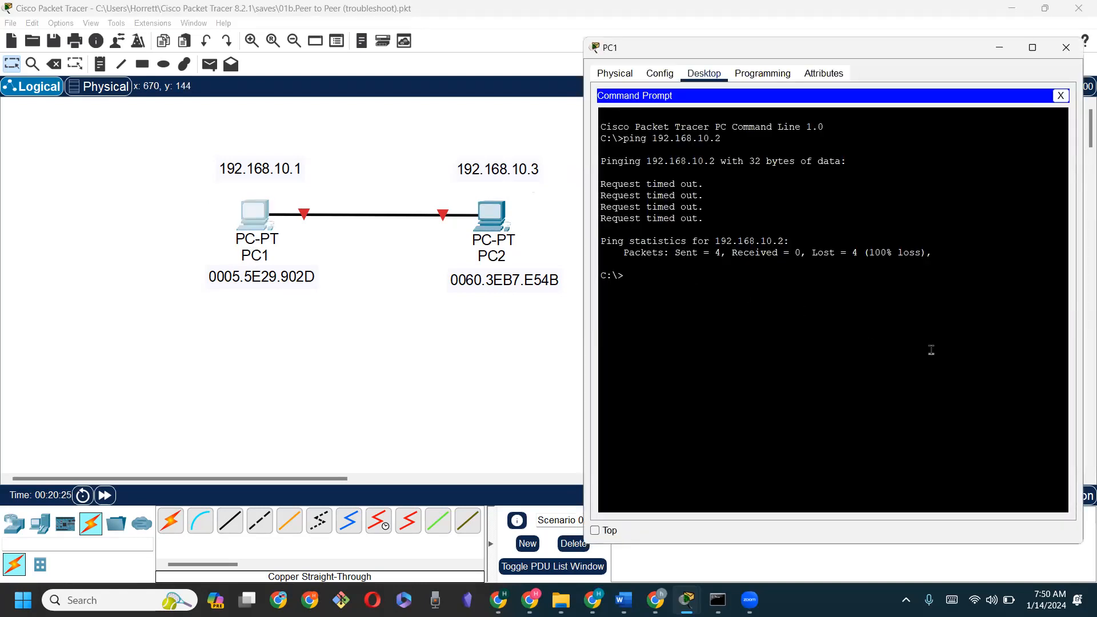
Ping 192.168.10.2 and 192.168.10.3 from PC1, both timing out, then close PC1
{"action": "type", "text": "ping 192.168.10.2"}
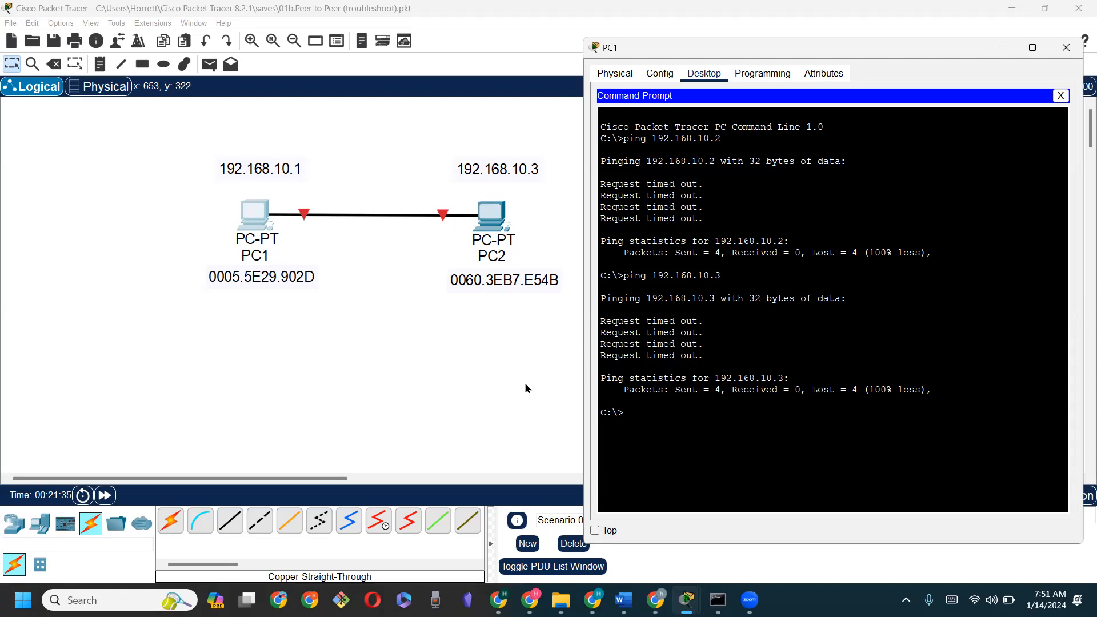
{"action": "left_click", "coordinate": [1065, 47]}
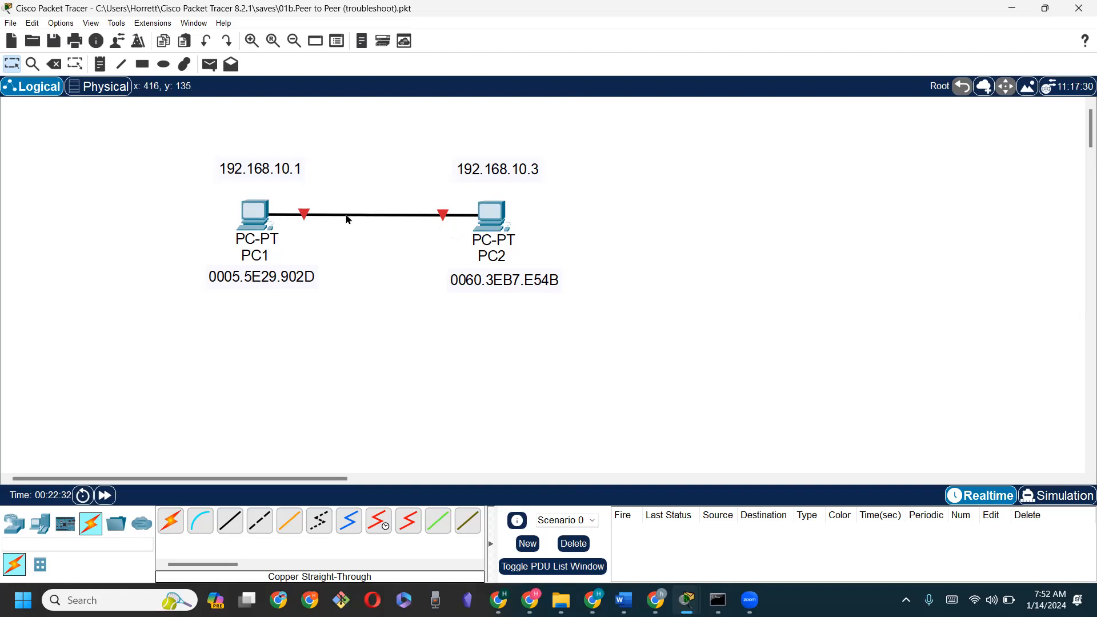
{"action": "mouse_move", "coordinate": [442, 229]}
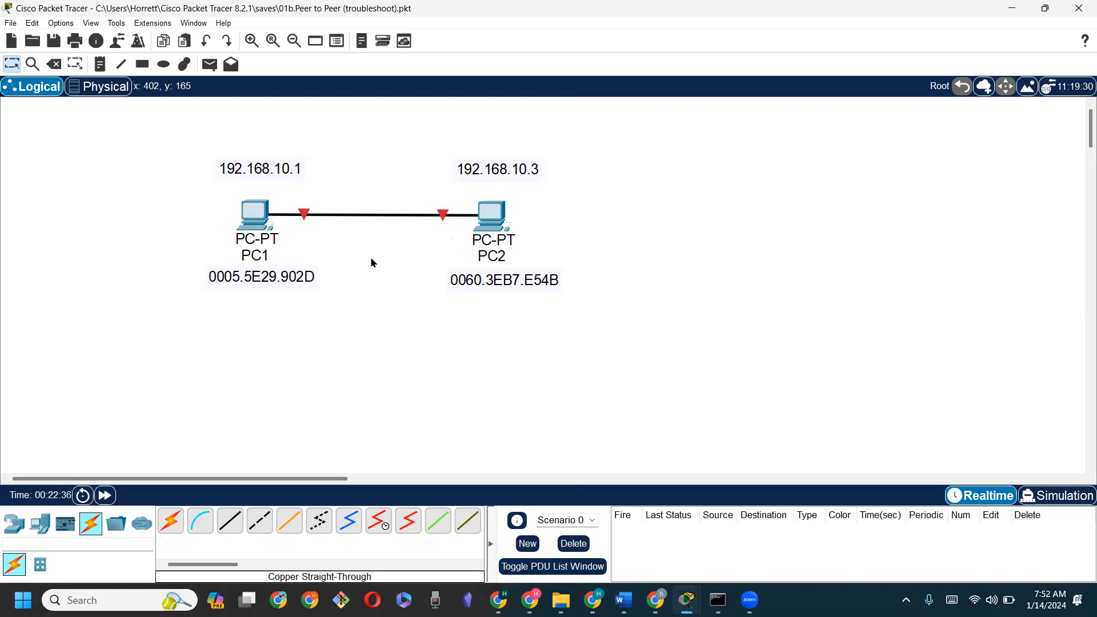
{"action": "mouse_move", "coordinate": [420, 302]}
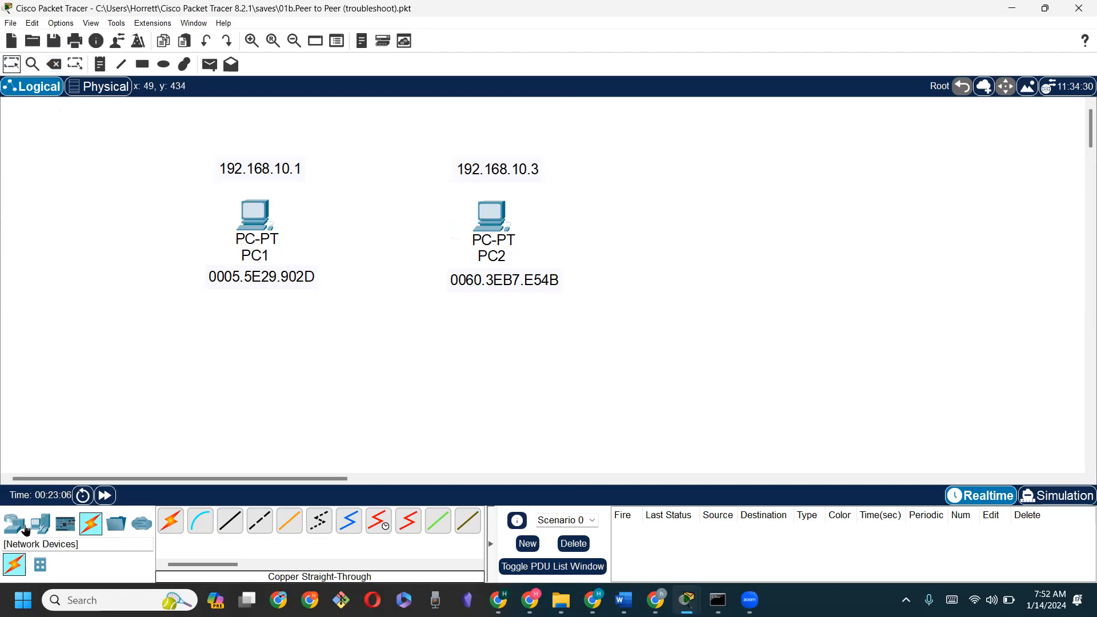
Browse the routers and end devices, then choose the Copper Cross-Over cable
{"action": "left_click", "coordinate": [89, 524]}
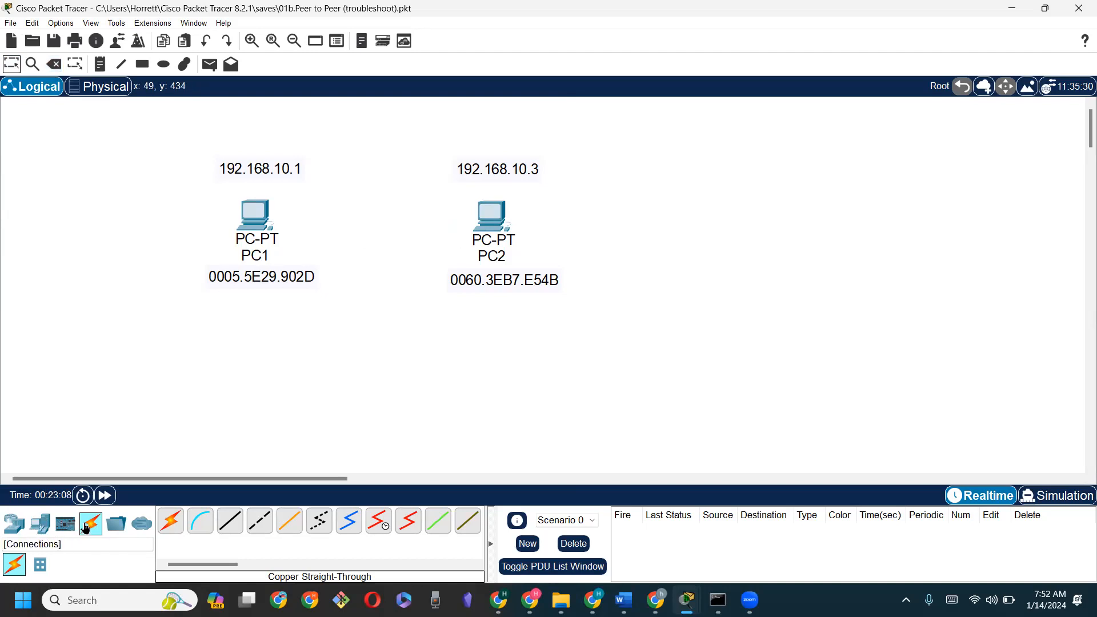
{"action": "mouse_move", "coordinate": [90, 523]}
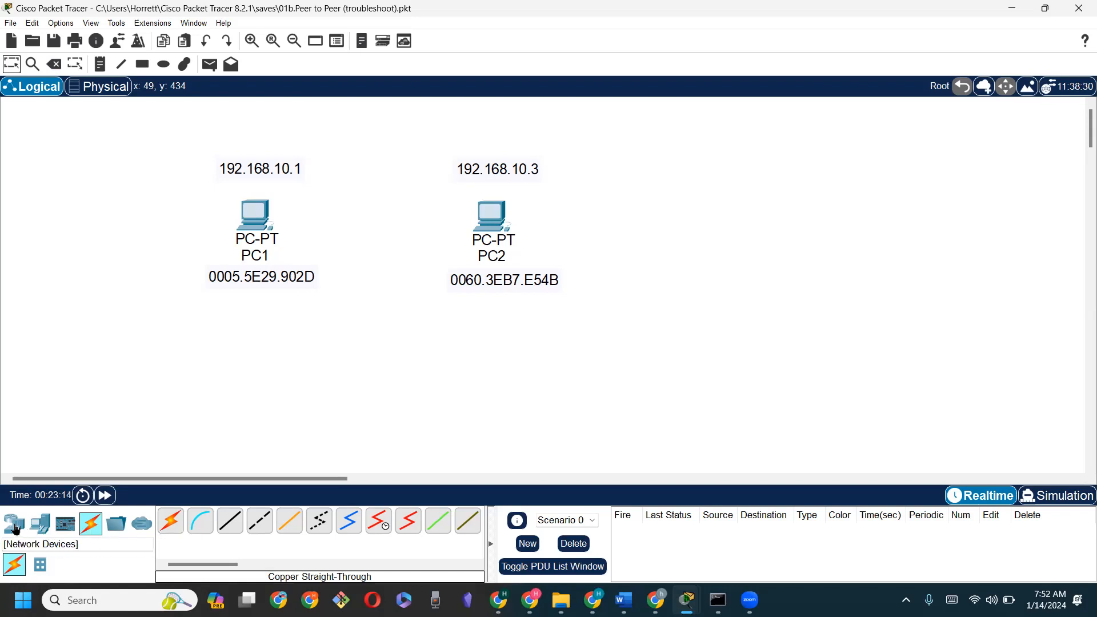
{"action": "left_click", "coordinate": [14, 524]}
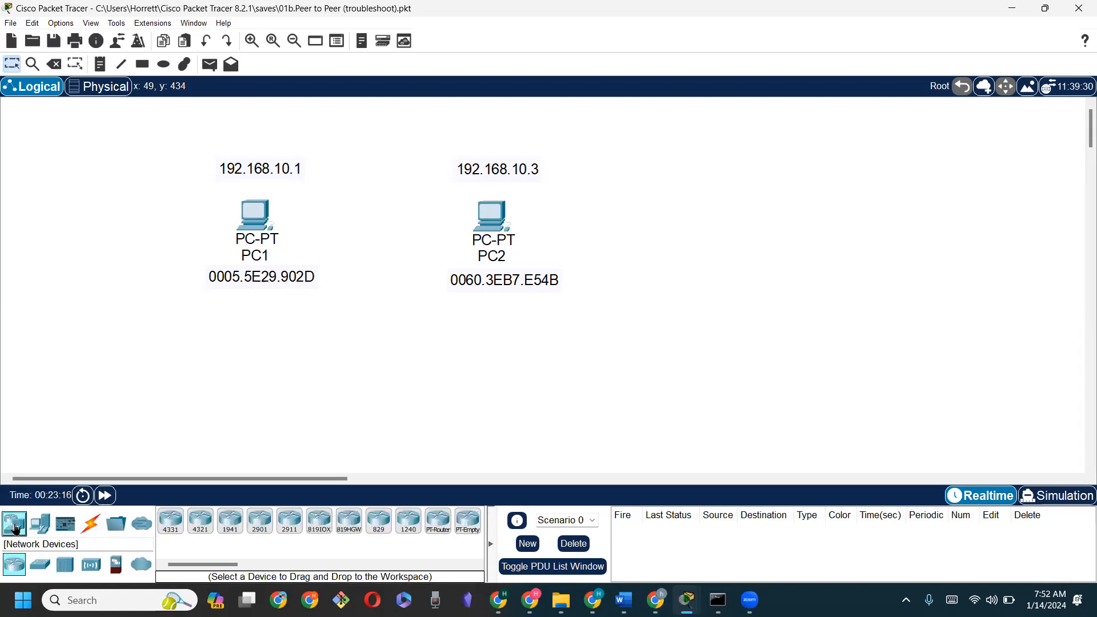
{"action": "mouse_move", "coordinate": [40, 524]}
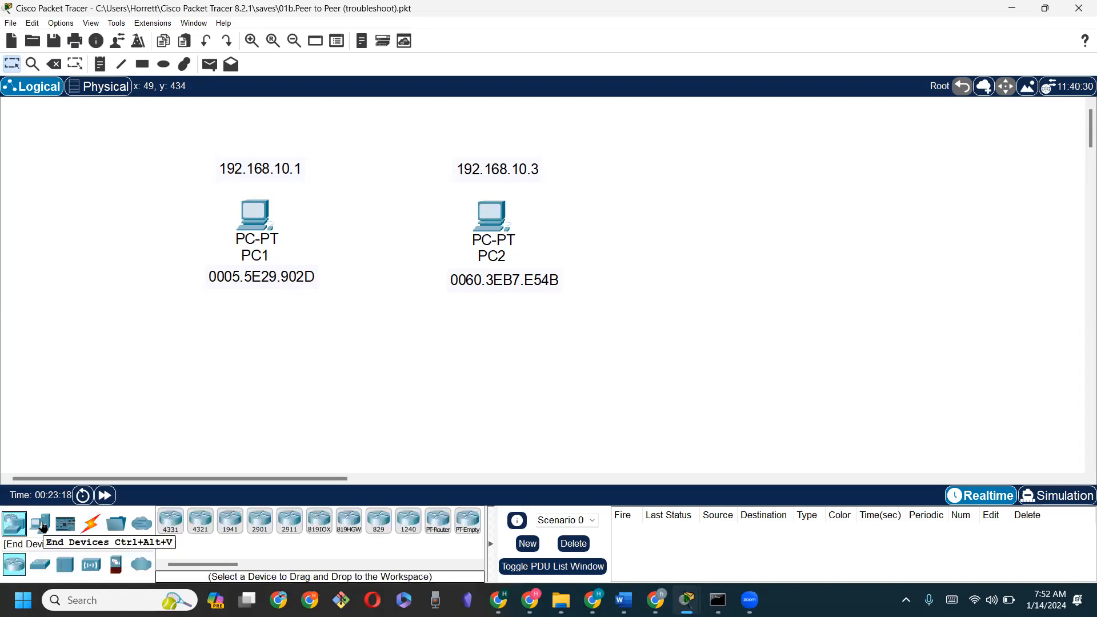
{"action": "left_click", "coordinate": [39, 523]}
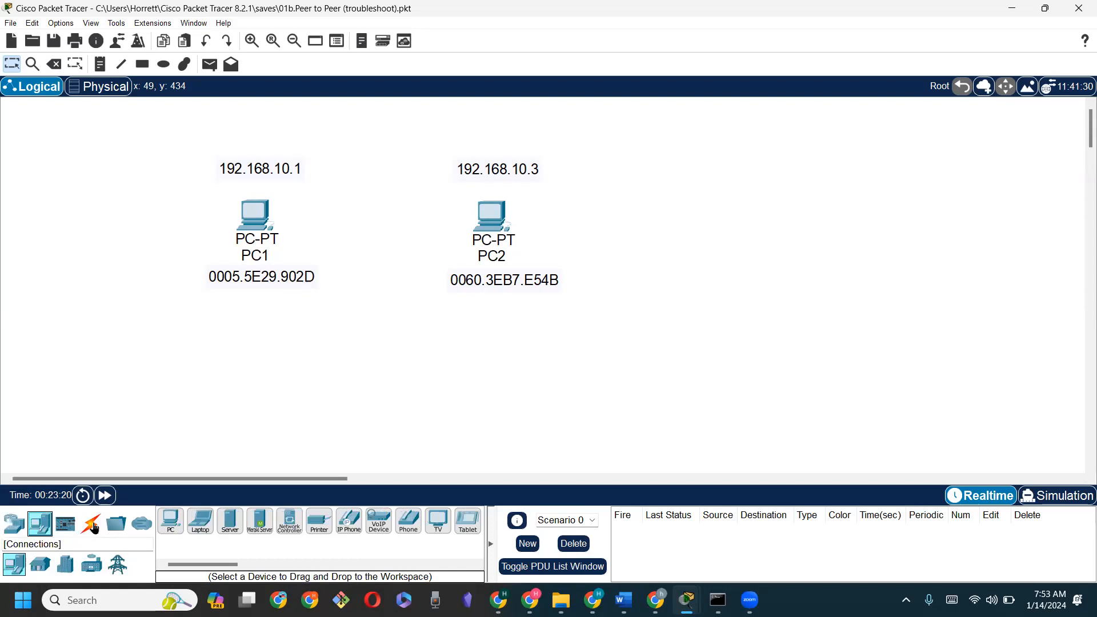
{"action": "left_click", "coordinate": [90, 523]}
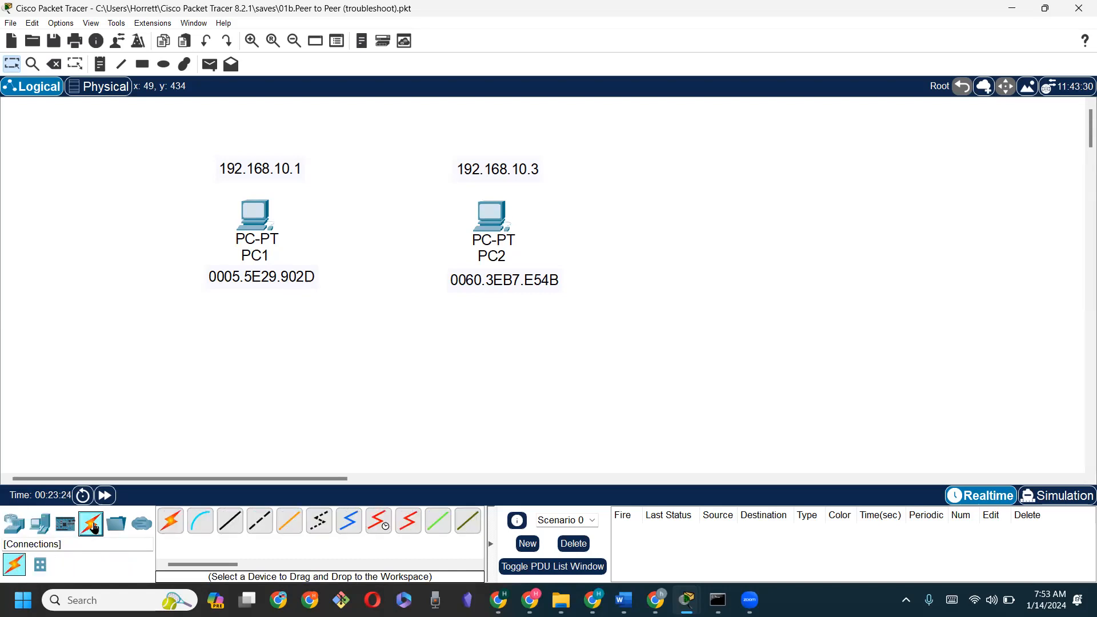
{"action": "left_click", "coordinate": [230, 521]}
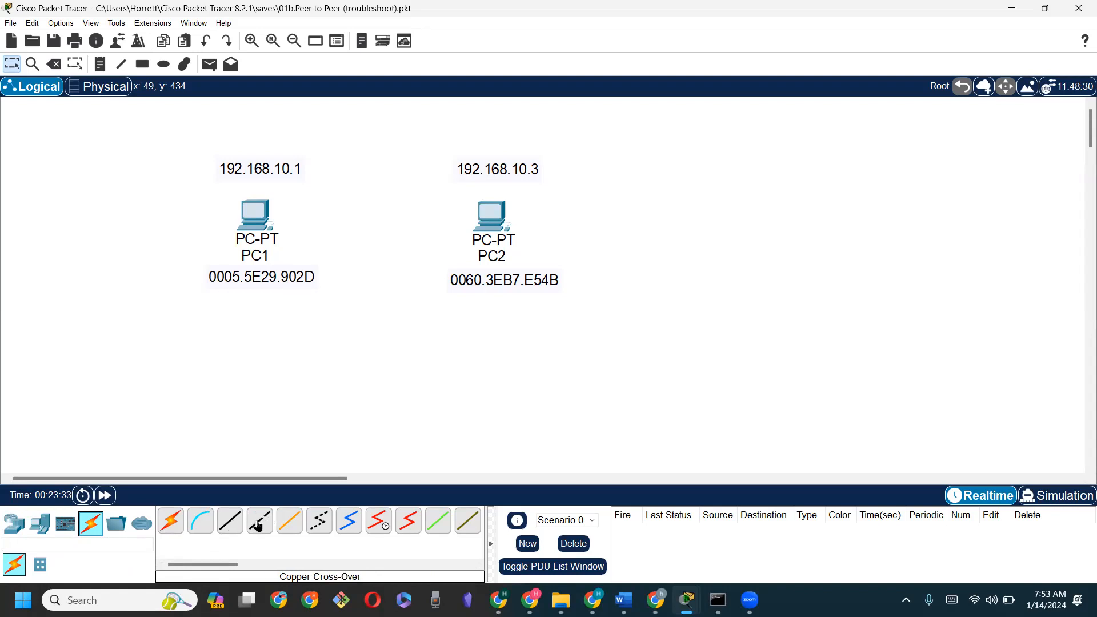
{"action": "left_click", "coordinate": [230, 521]}
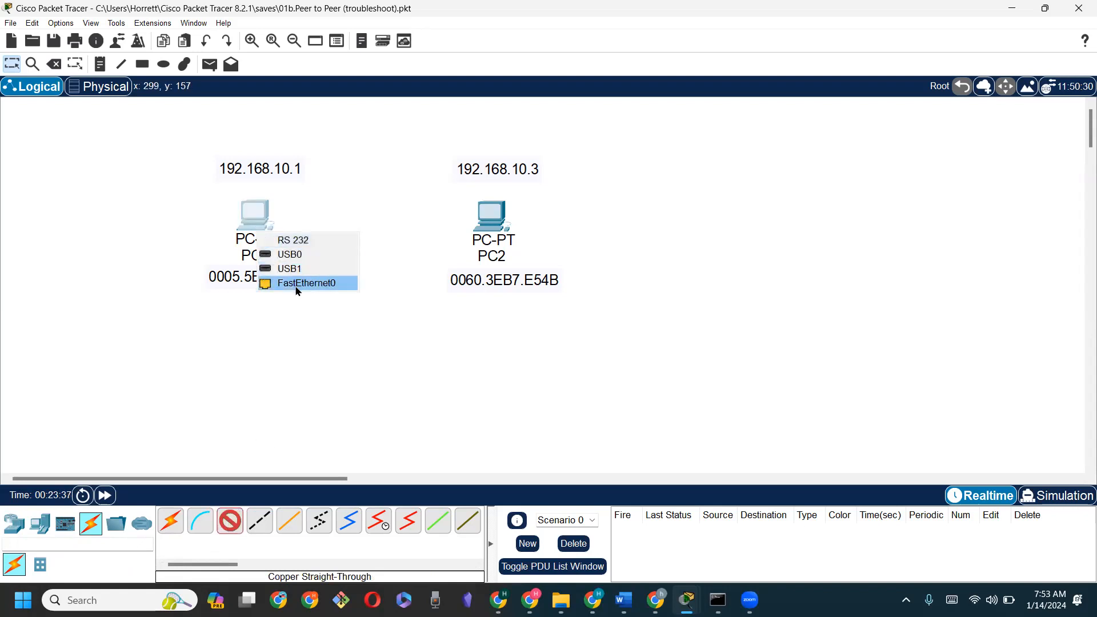
{"action": "left_click", "coordinate": [304, 283]}
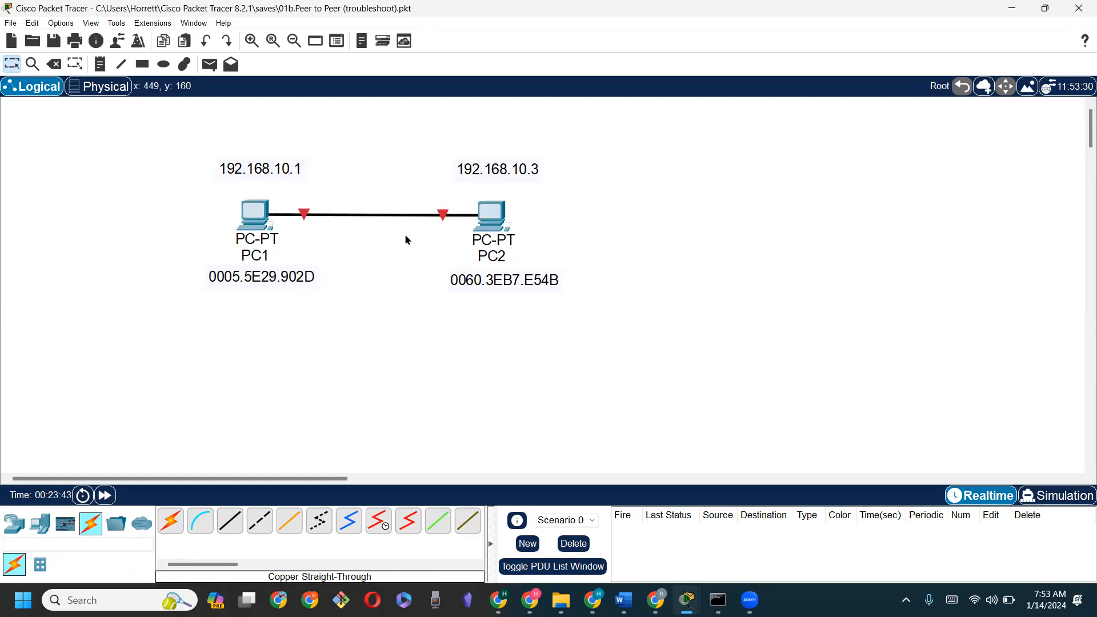
{"action": "mouse_move", "coordinate": [437, 238]}
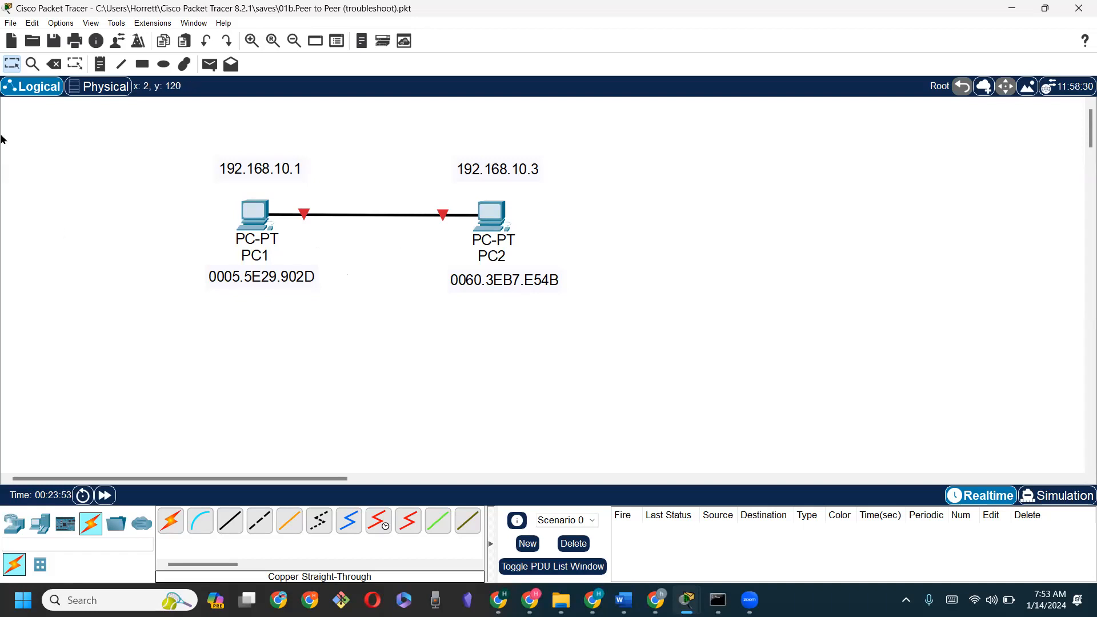
{"action": "mouse_move", "coordinate": [54, 64]}
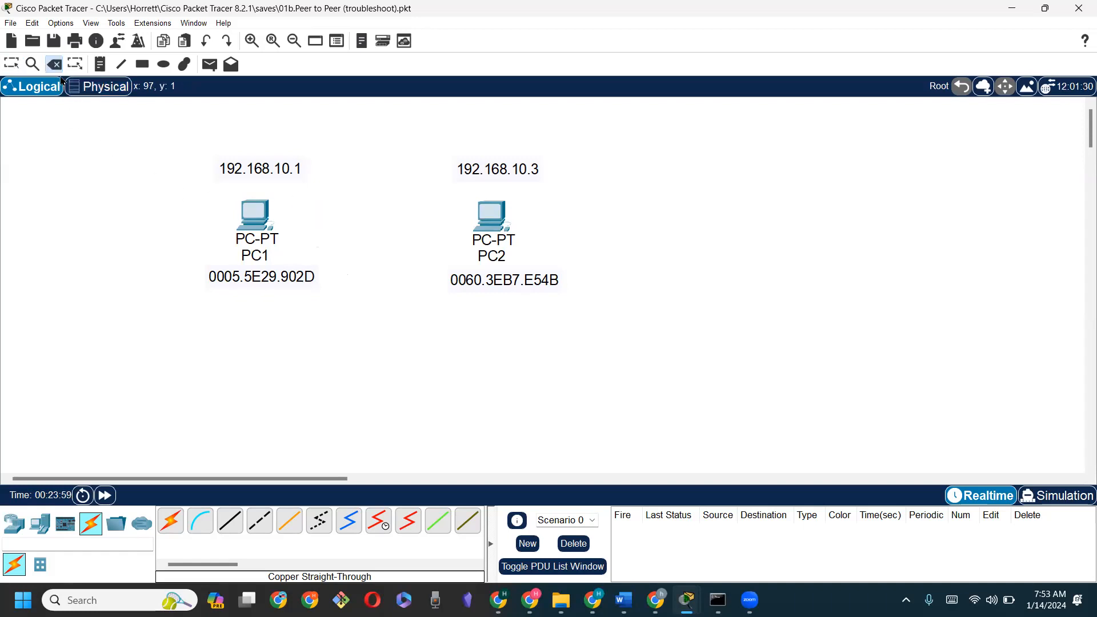
Start a Copper Cross-Over cable at PC1's FastEthernet0 port
{"action": "left_click", "coordinate": [259, 521]}
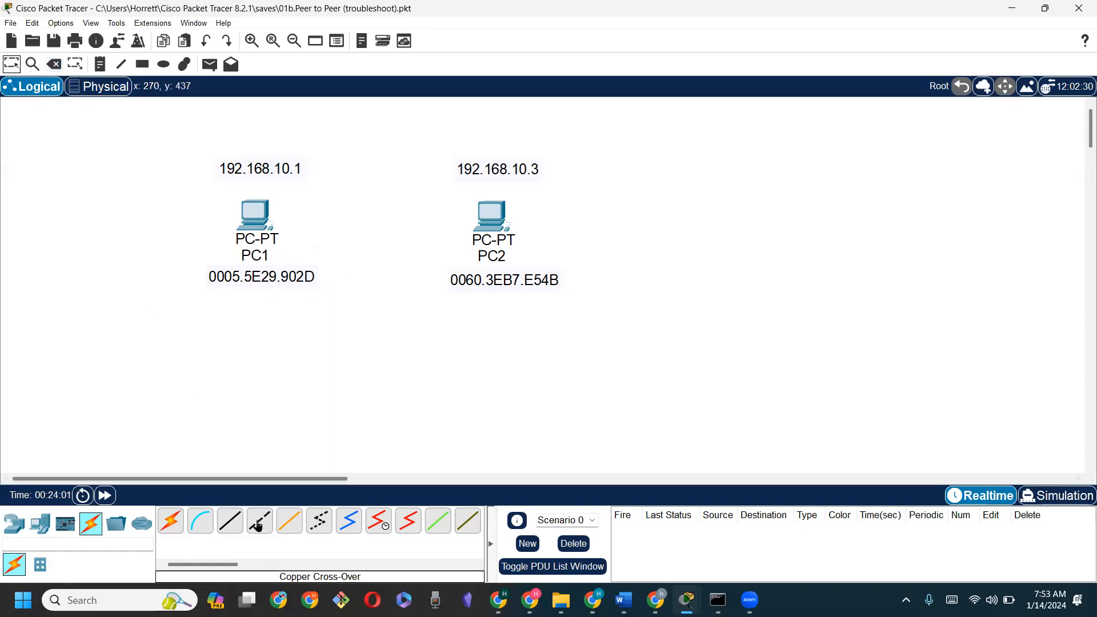
{"action": "left_click", "coordinate": [259, 521]}
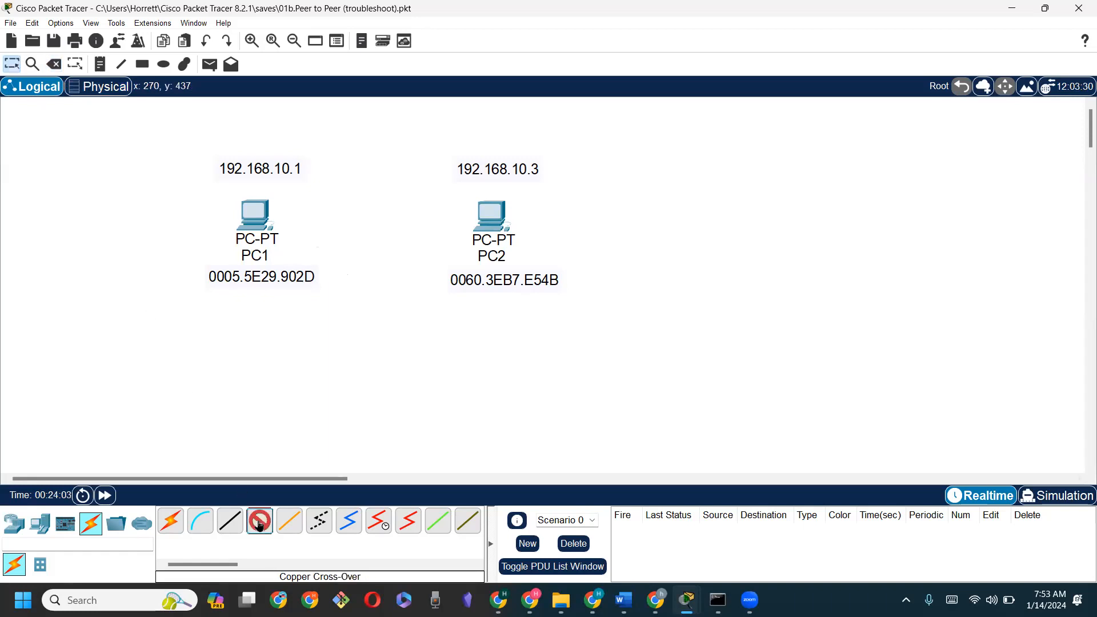
{"action": "left_click", "coordinate": [255, 217]}
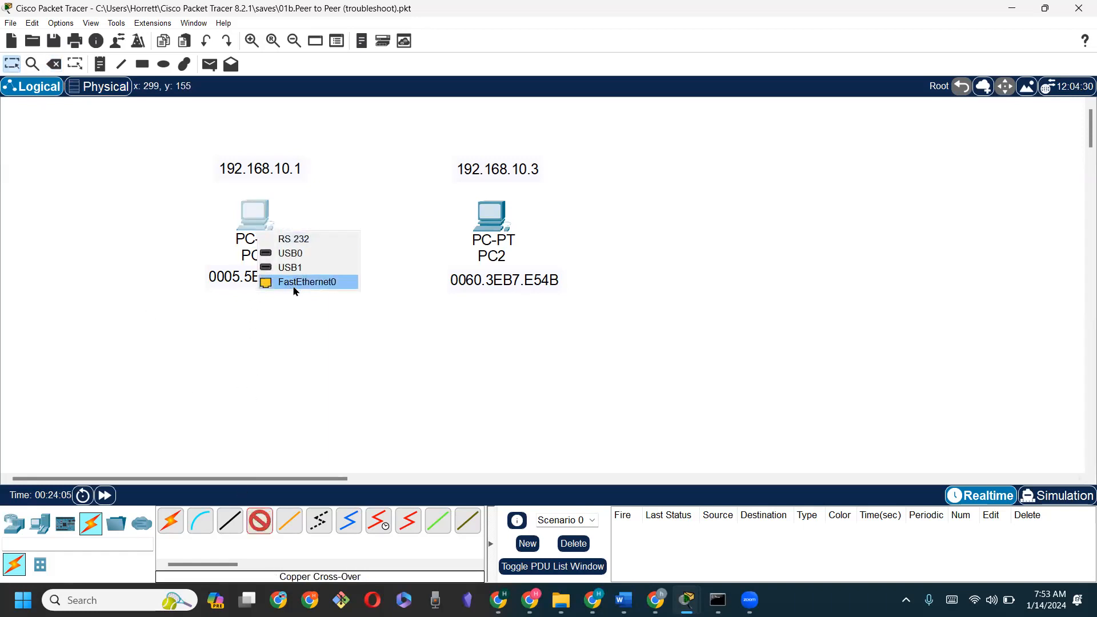
{"action": "left_click", "coordinate": [307, 282]}
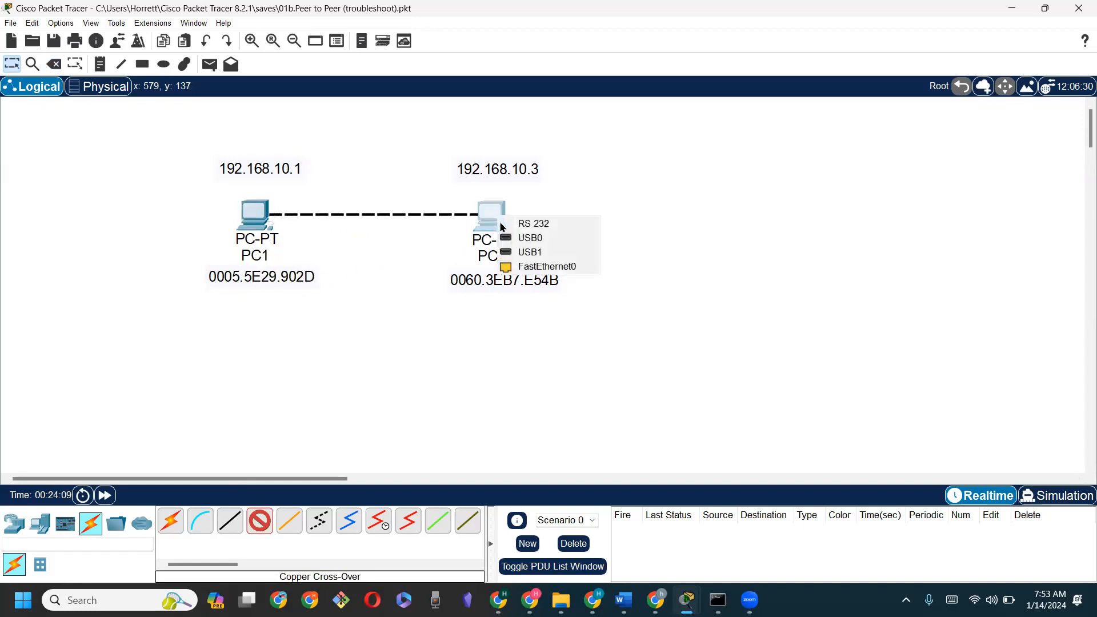
{"action": "mouse_move", "coordinate": [548, 266]}
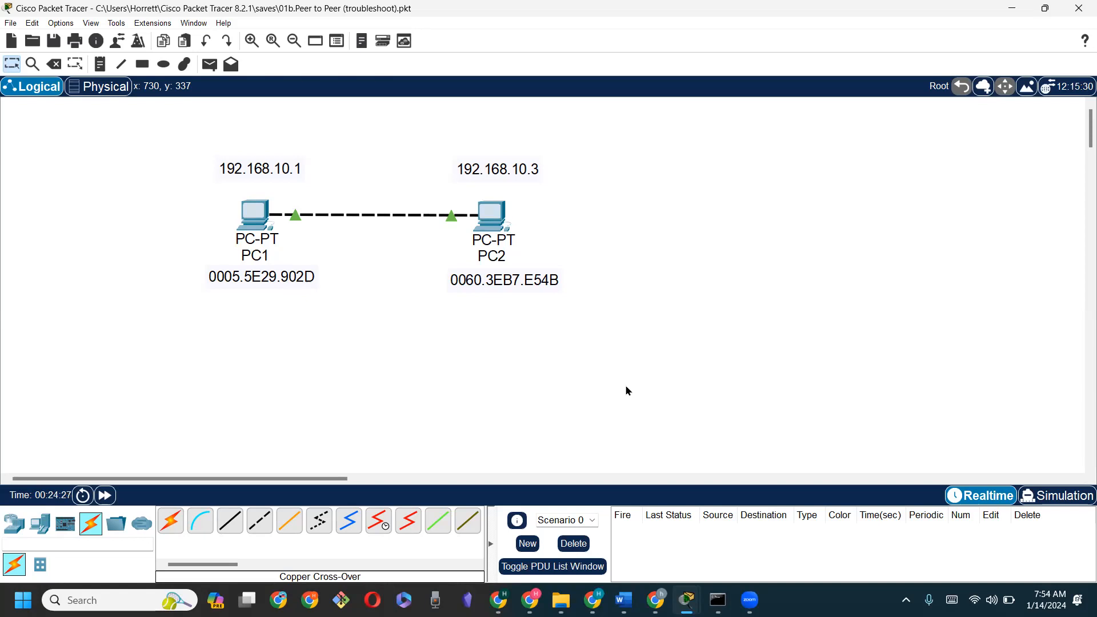
{"action": "mouse_move", "coordinate": [255, 231]}
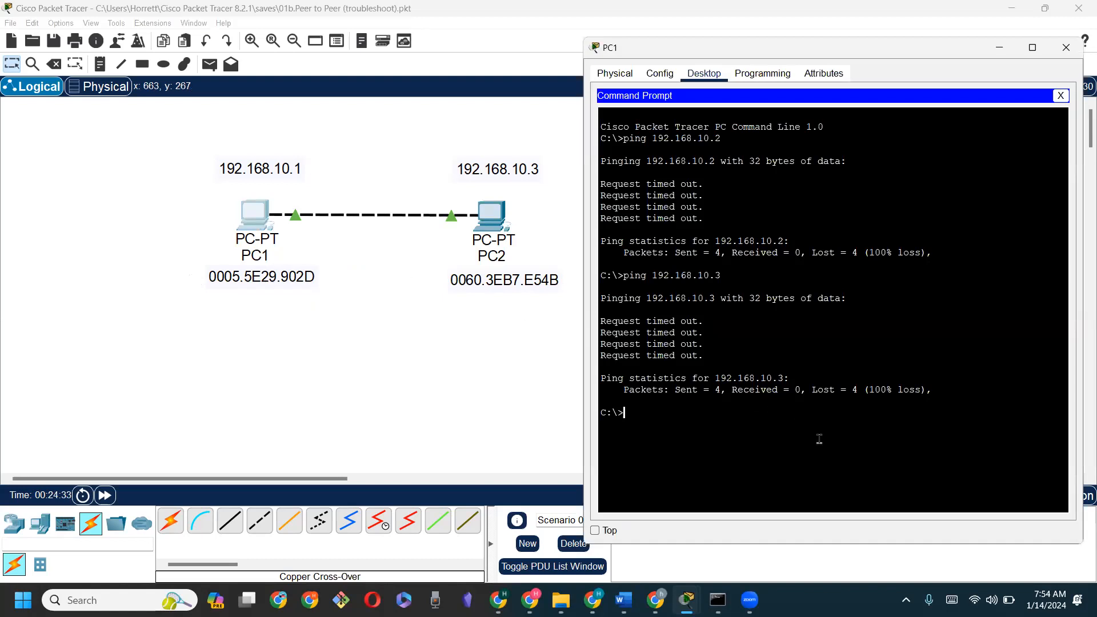
Ping 192.168.10.3 from PC1's command prompt, getting four replies with 0% loss
{"action": "type", "text": "ping 192.168.10.3"}
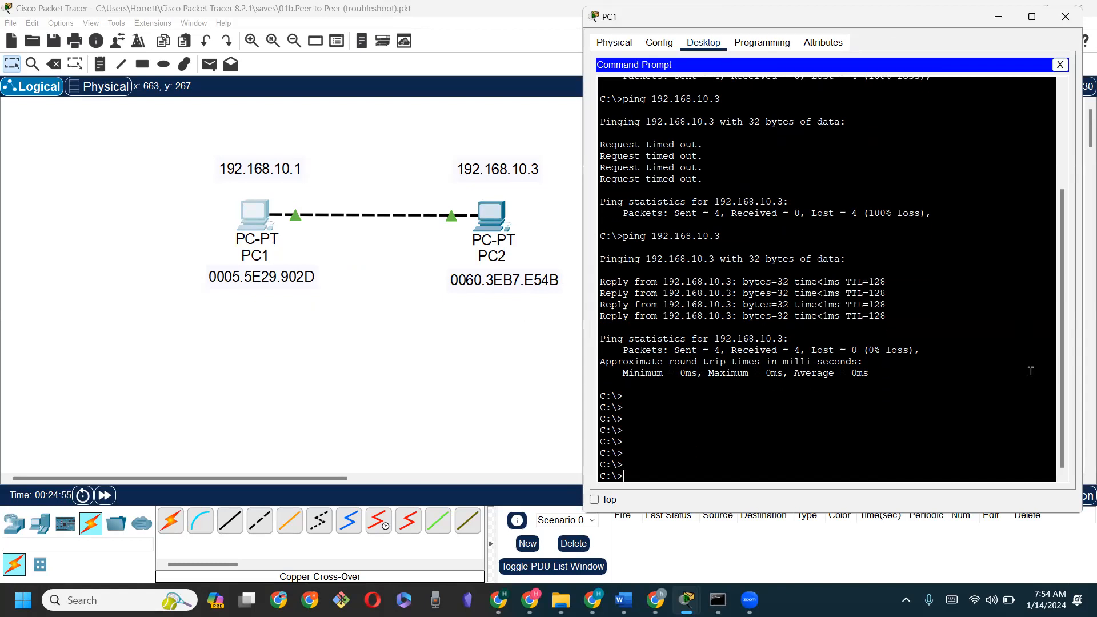
Run a one-packet ping (ping 192.168.10.3 -n 1) from PC1, receiving one reply
{"action": "type", "text": "ping 192.168.10.3 -n"}
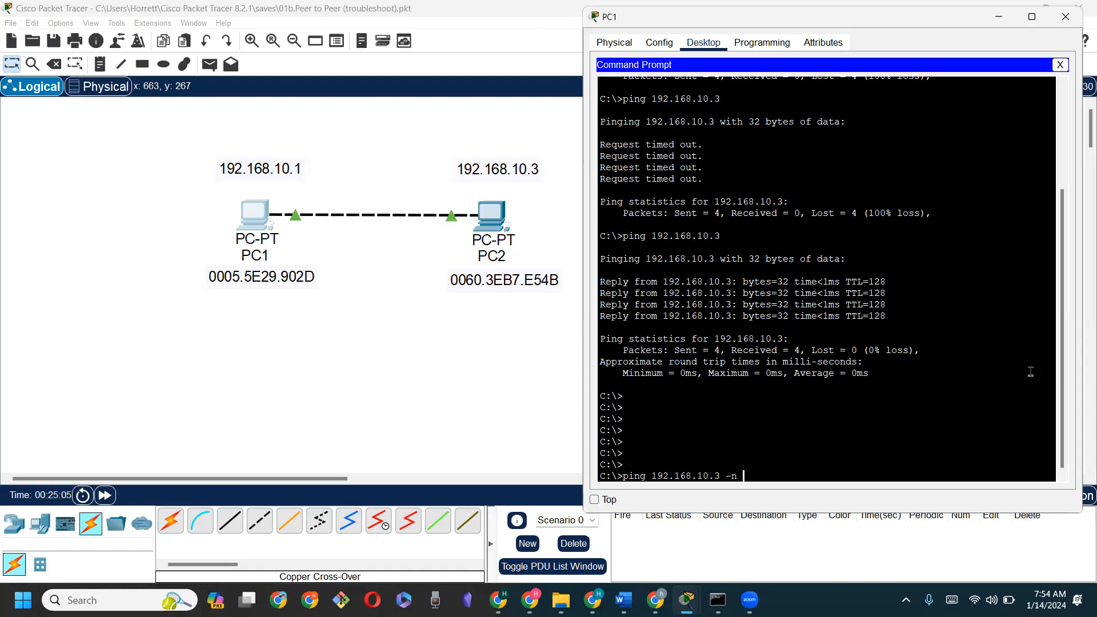
{"action": "type", "text": "1"}
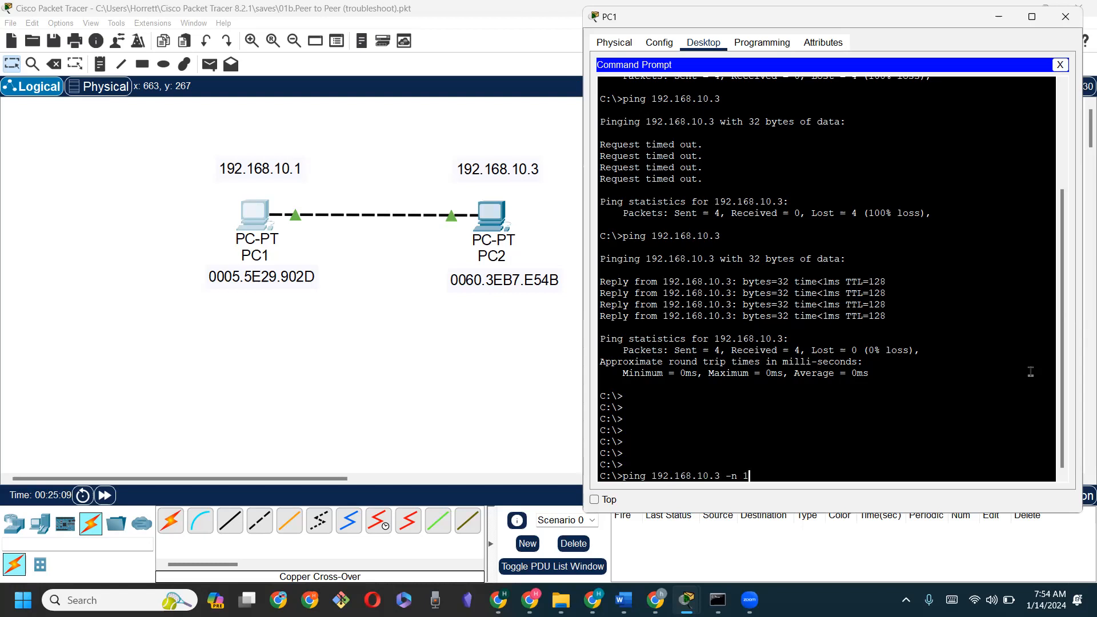
{"action": "key", "text": "enter"}
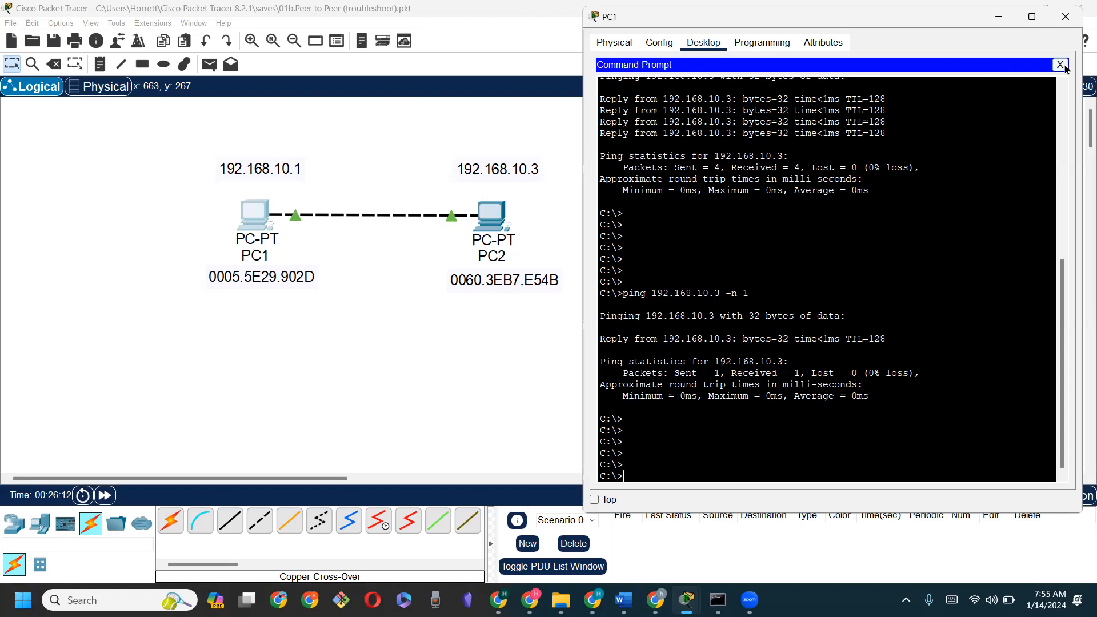
Review PC1's IP settings, then check PC2's IP Configuration showing address 192.168.10.2
{"action": "left_click", "coordinate": [1059, 64]}
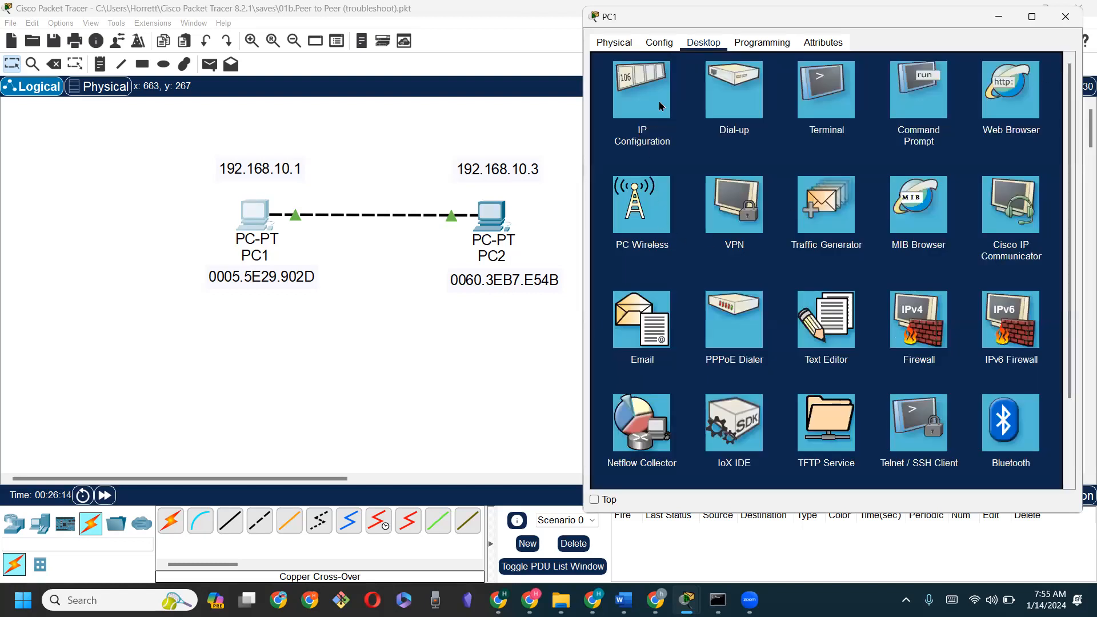
{"action": "left_click", "coordinate": [641, 89]}
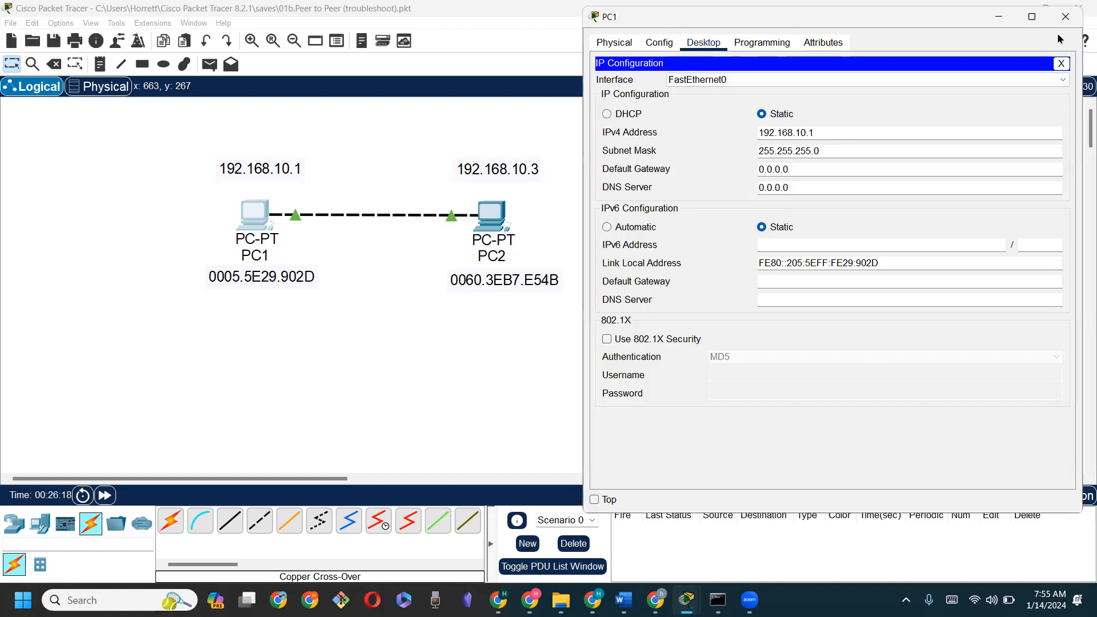
{"action": "left_click", "coordinate": [1065, 16]}
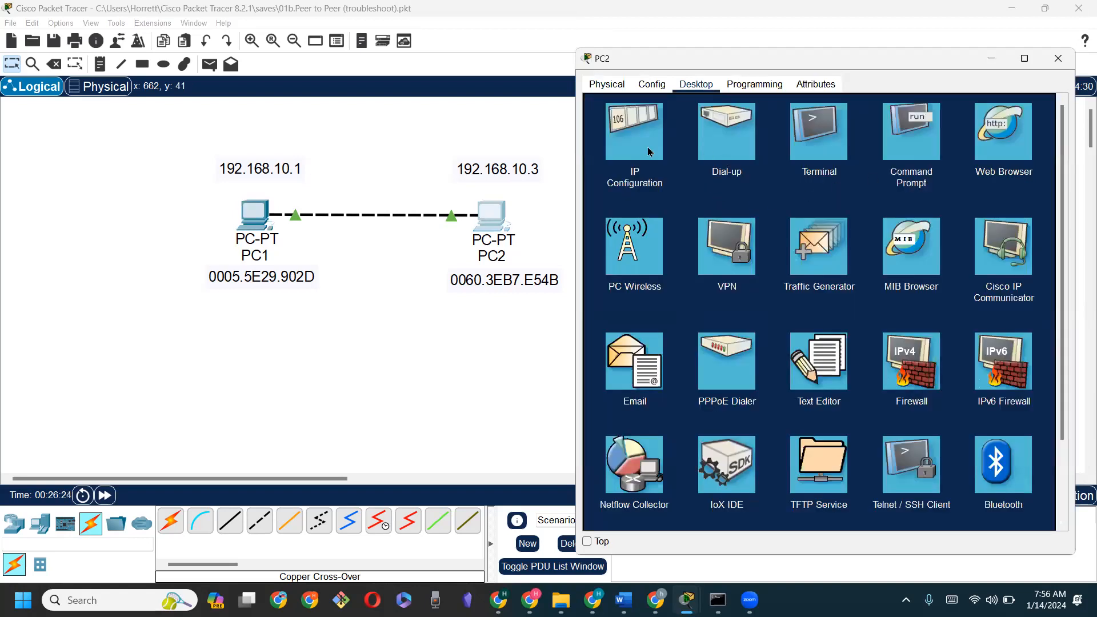
{"action": "left_click", "coordinate": [633, 131]}
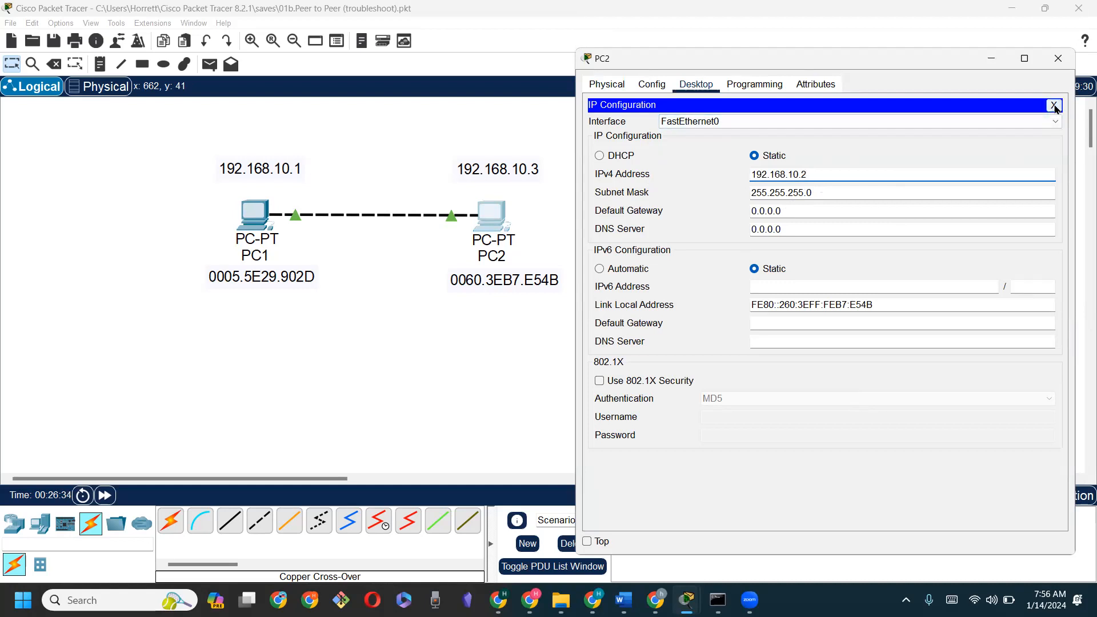
{"action": "left_click", "coordinate": [1053, 104]}
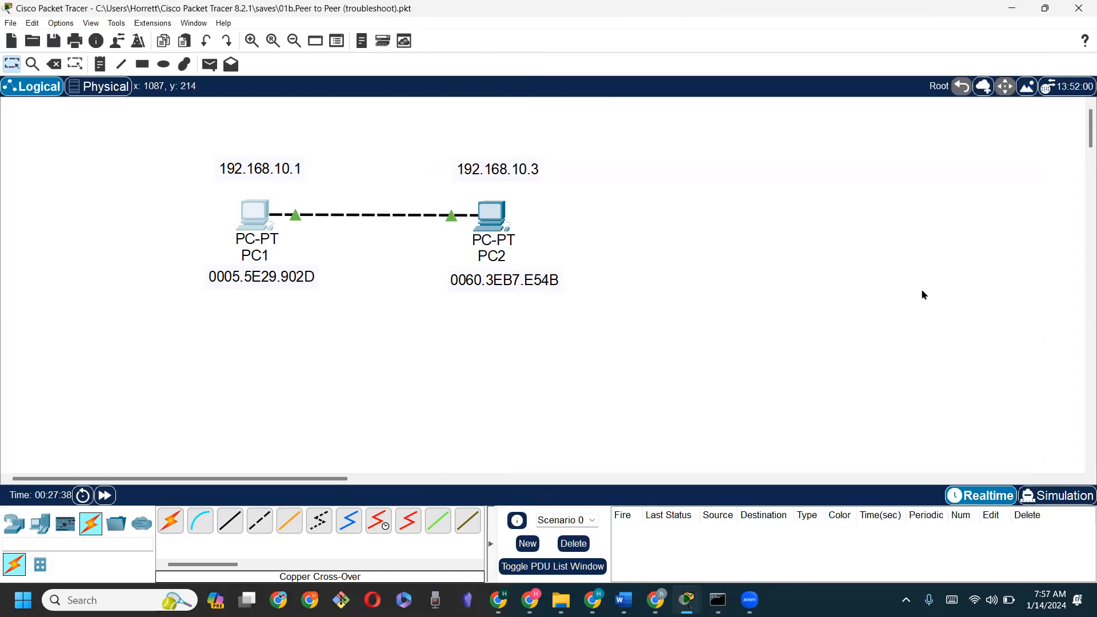
{"action": "mouse_move", "coordinate": [364, 235]}
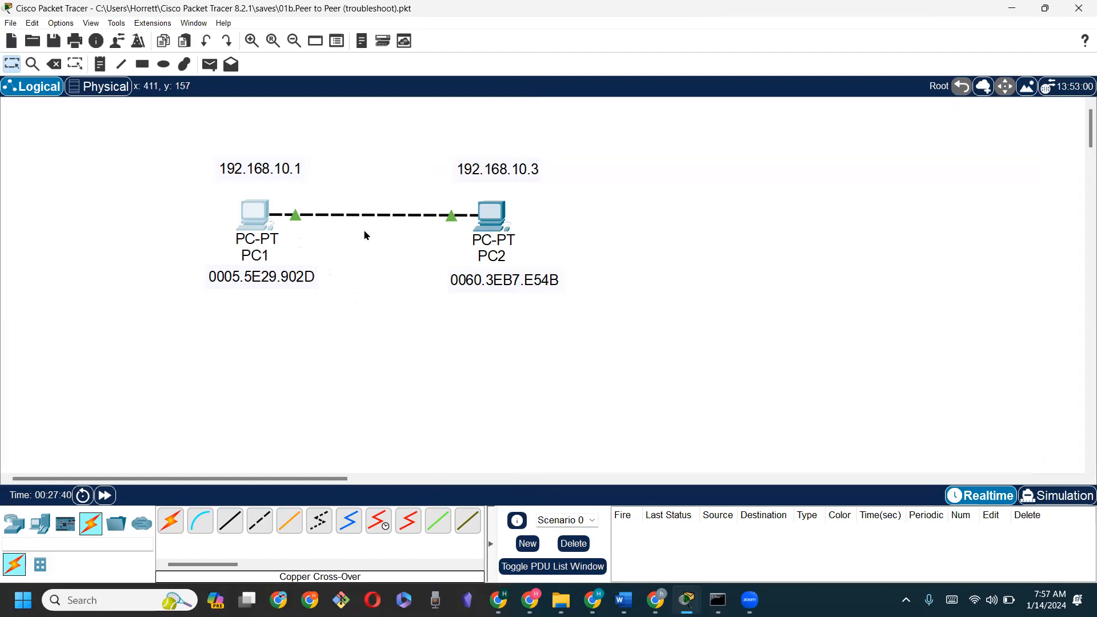
{"action": "mouse_move", "coordinate": [294, 233]}
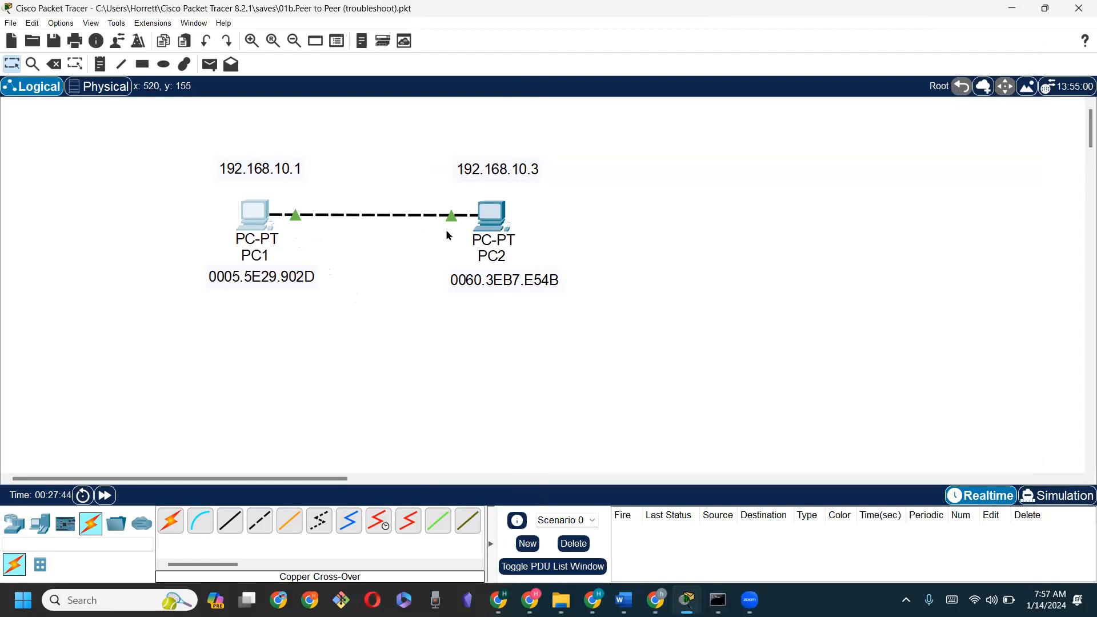
{"action": "mouse_move", "coordinate": [343, 246]}
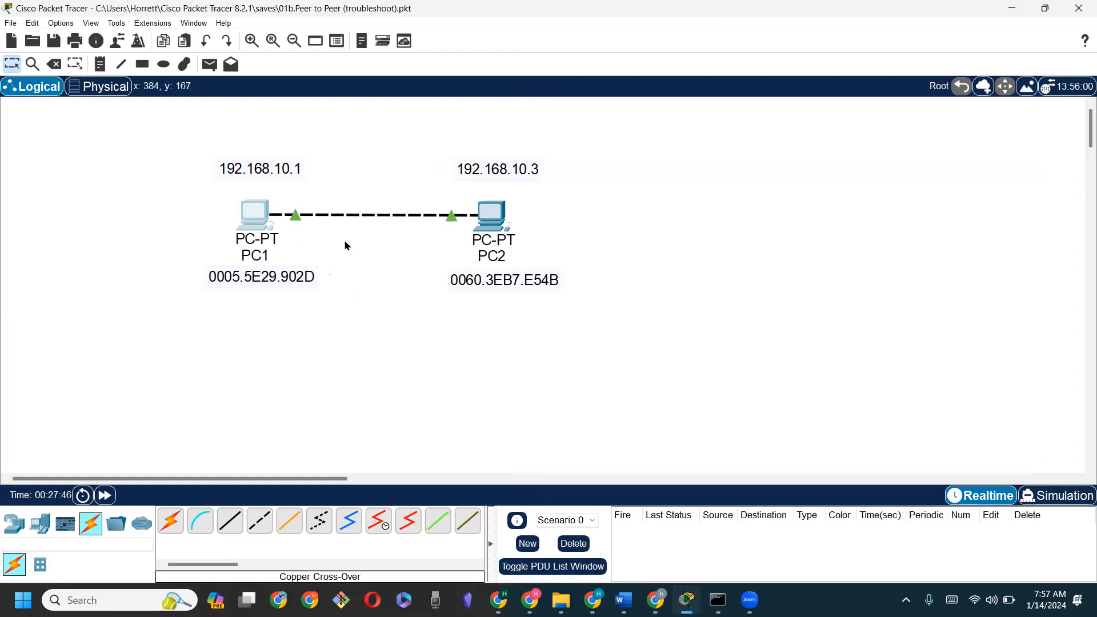
{"action": "mouse_move", "coordinate": [384, 249]}
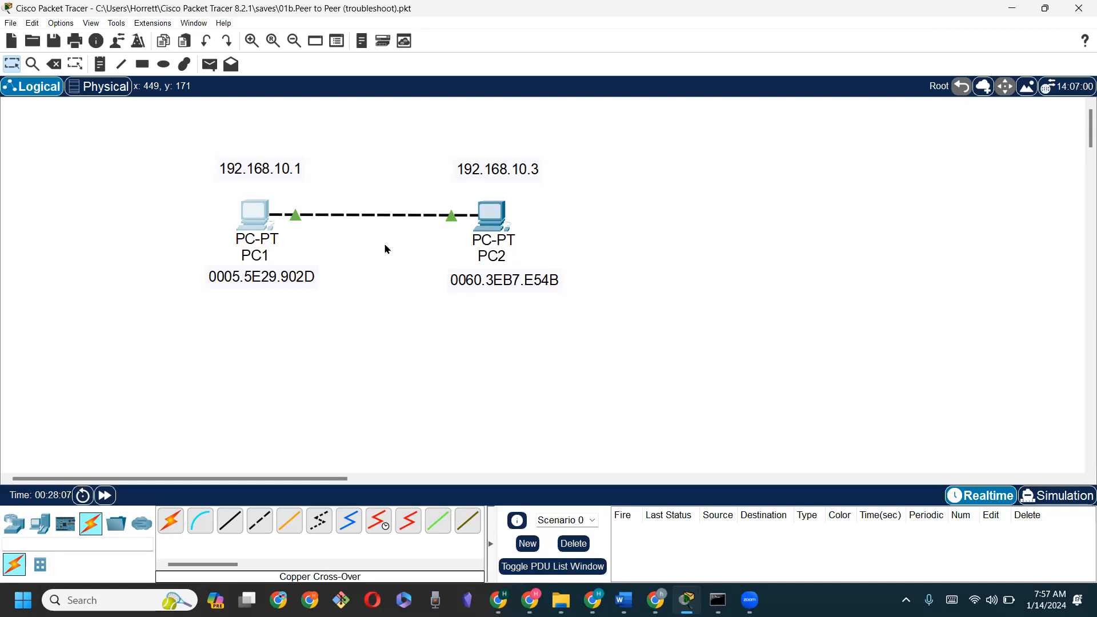
{"action": "mouse_move", "coordinate": [418, 192]}
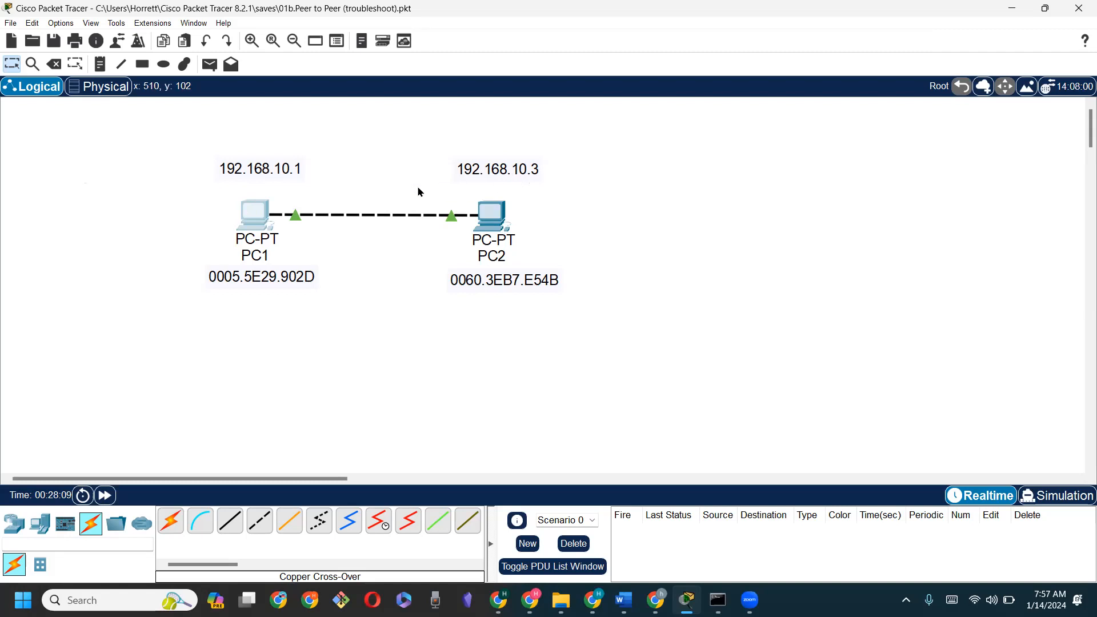
{"action": "mouse_move", "coordinate": [567, 189]}
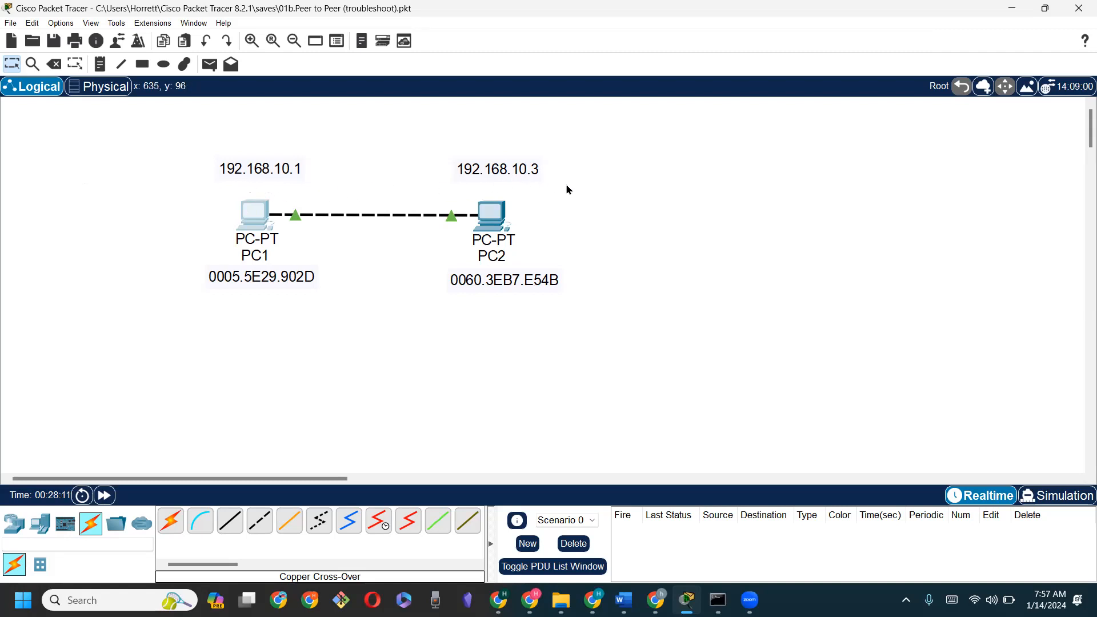
{"action": "mouse_move", "coordinate": [652, 227]}
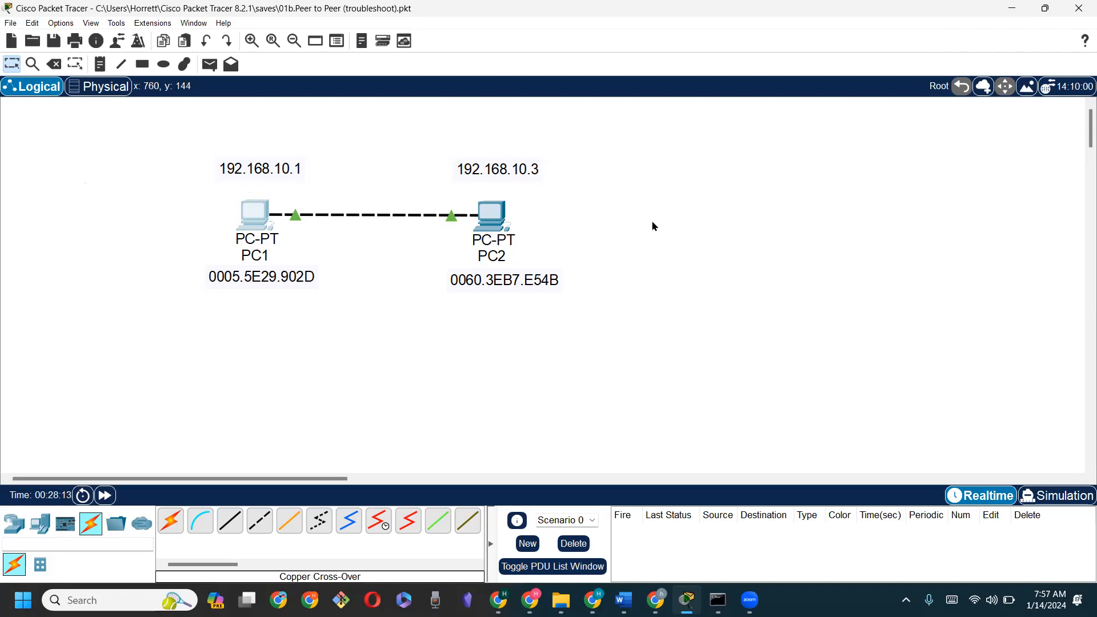